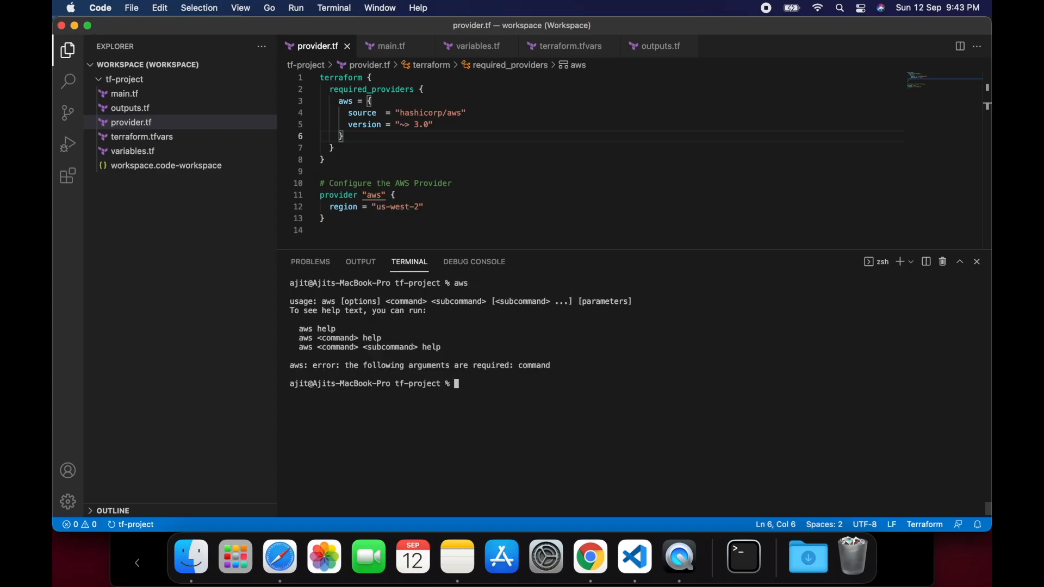
Step: Run aws configure and keep the existing access keys, region and output format
type("terr")
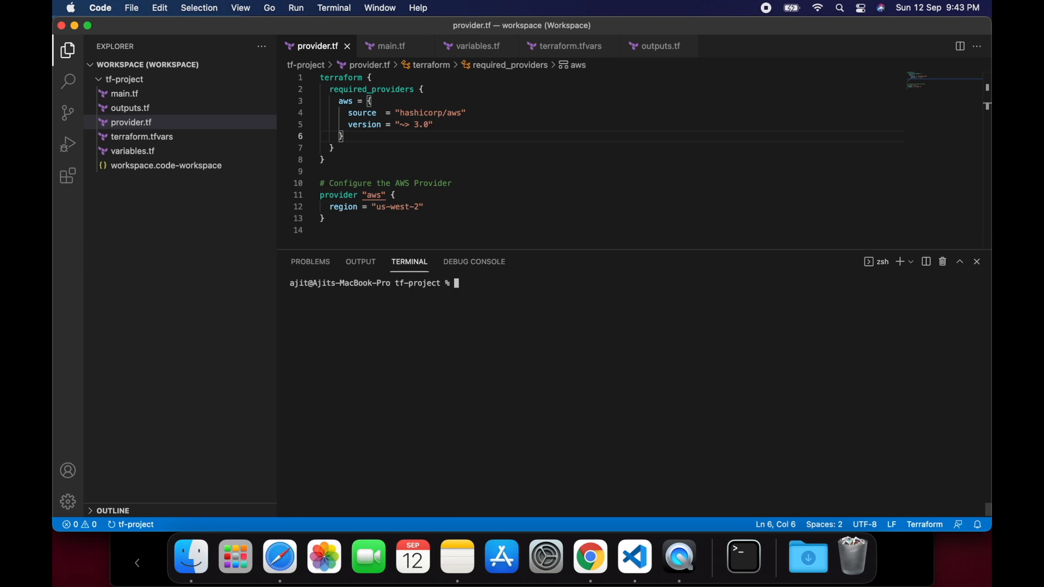
type("aws co")
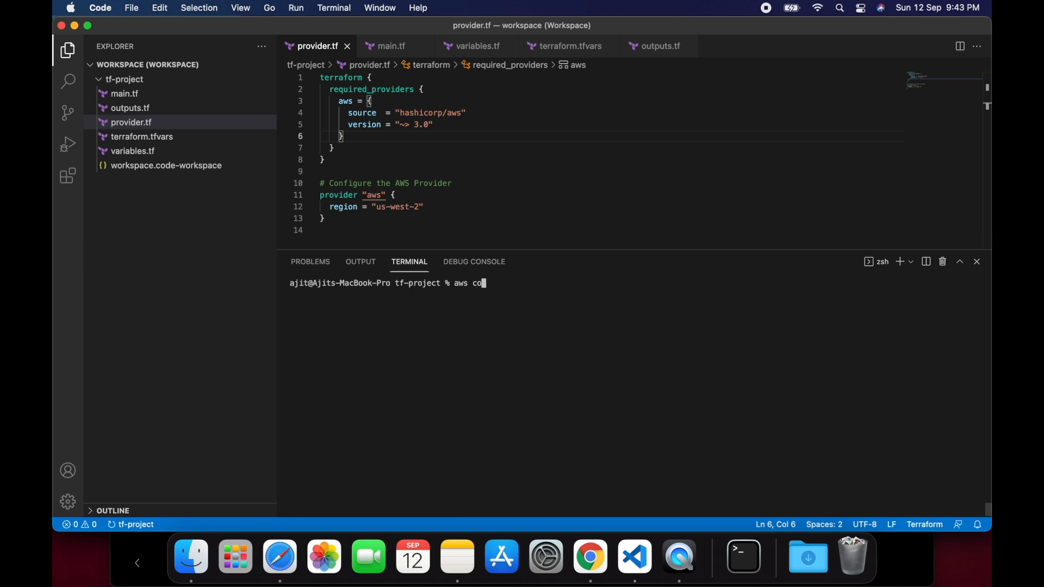
type("nfigure")
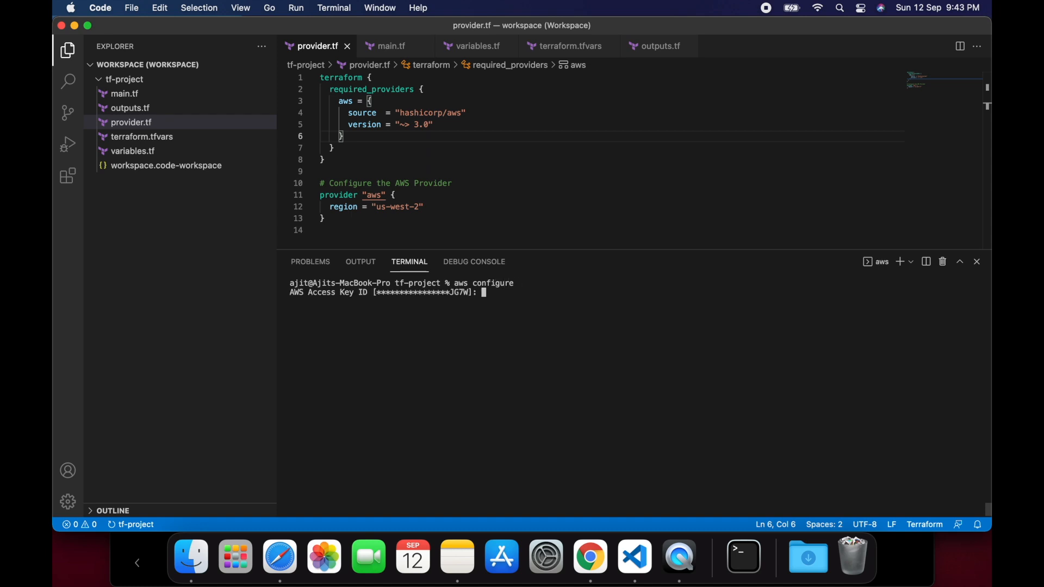
key("enter")
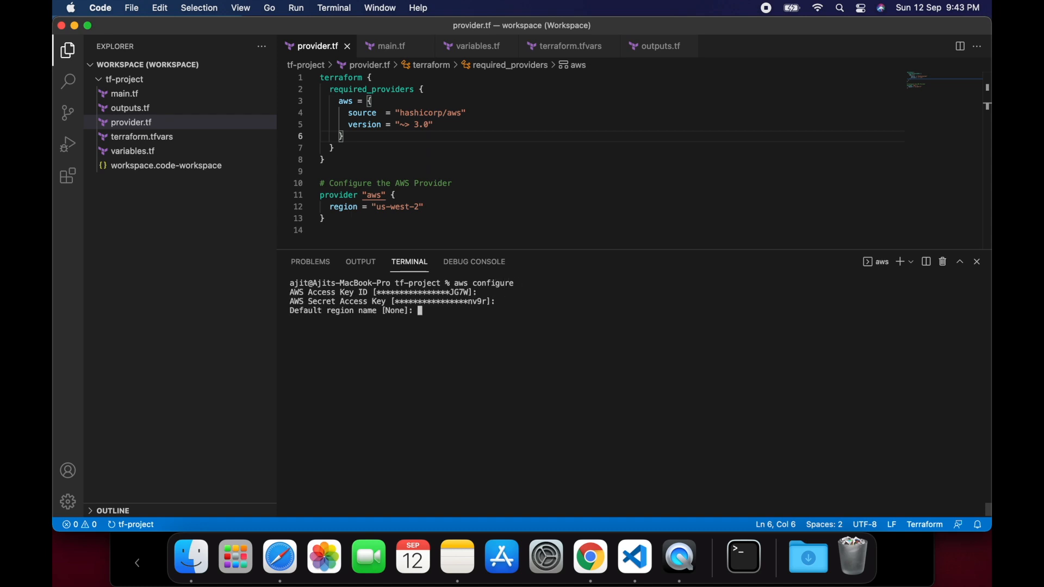
key("Return")
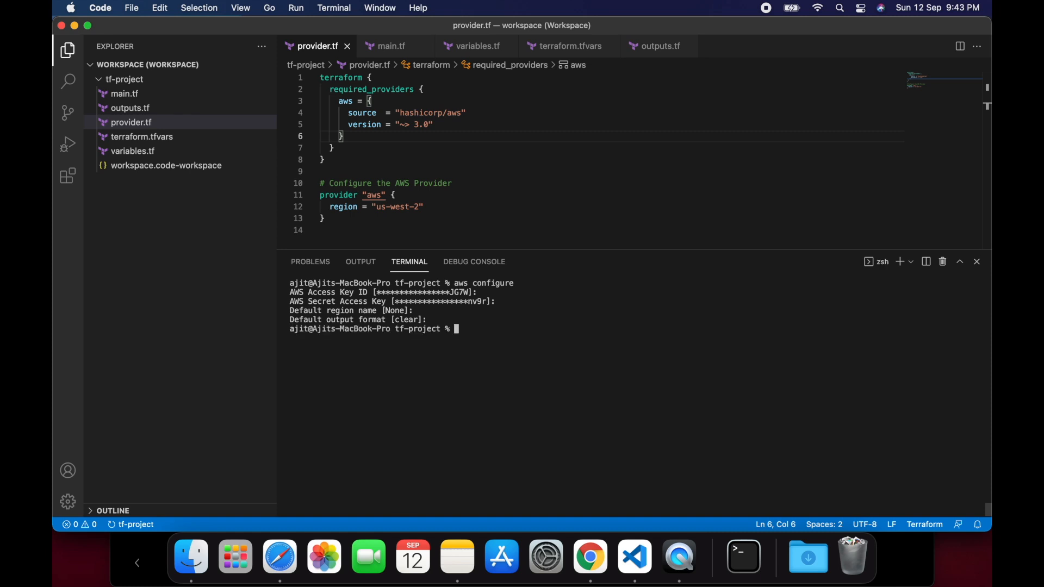
type("aws co")
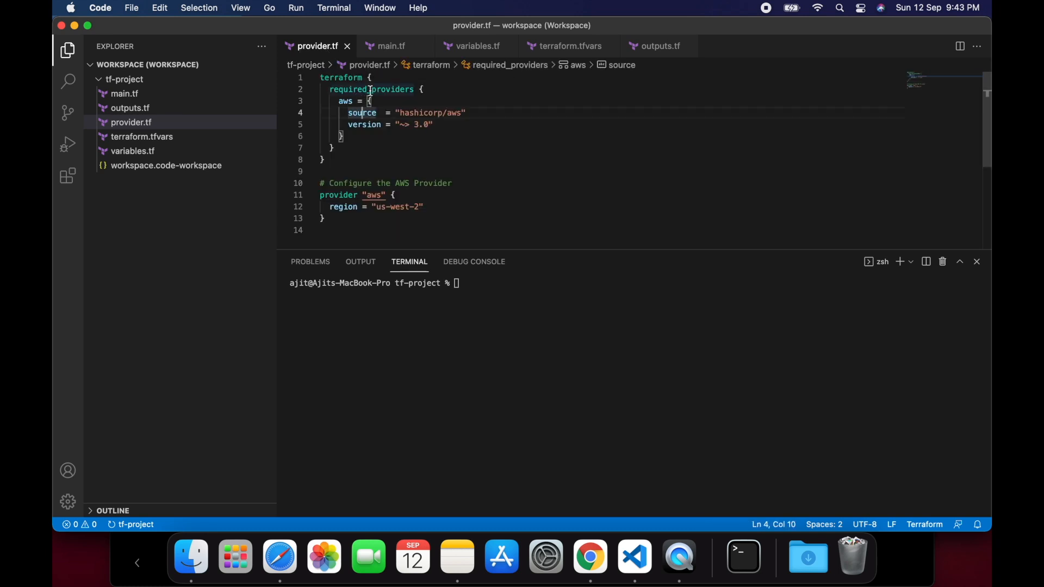
Step: Review the provider source, the VPC resource block in main.tf and the vpc_cidr variable
double_click(413, 112)
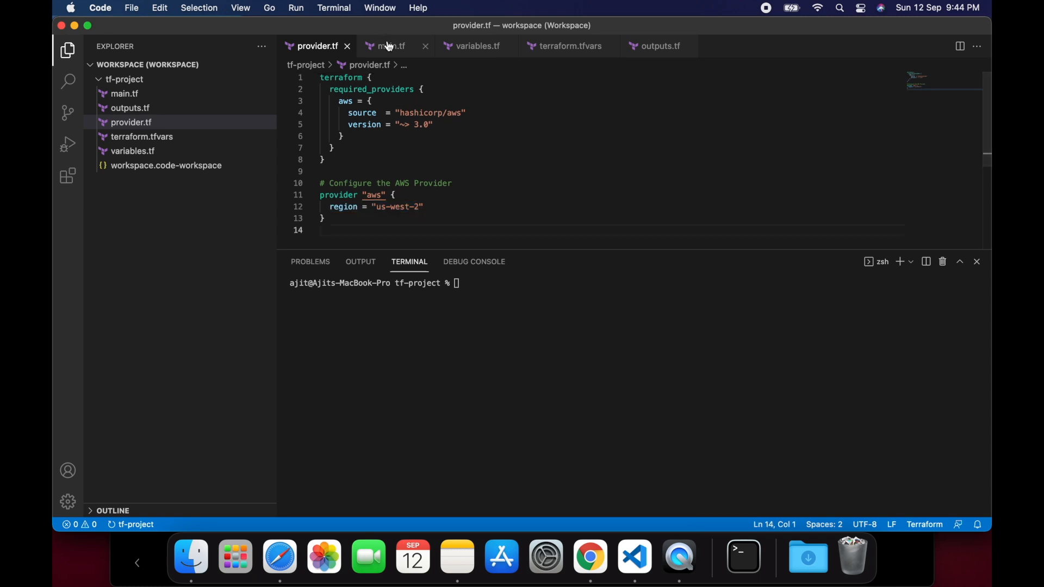
left_click(390, 45)
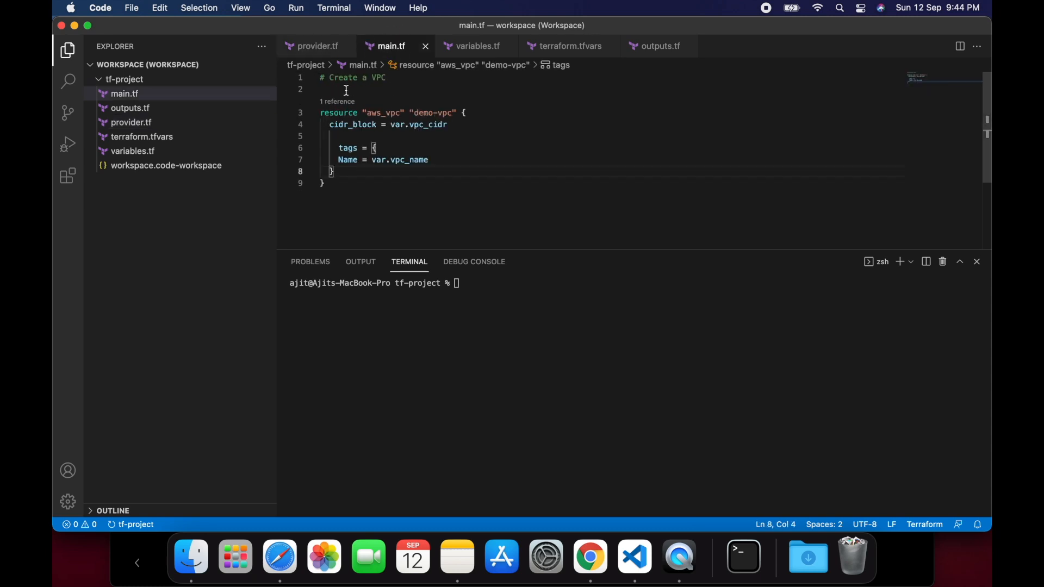
mouse_move(336, 191)
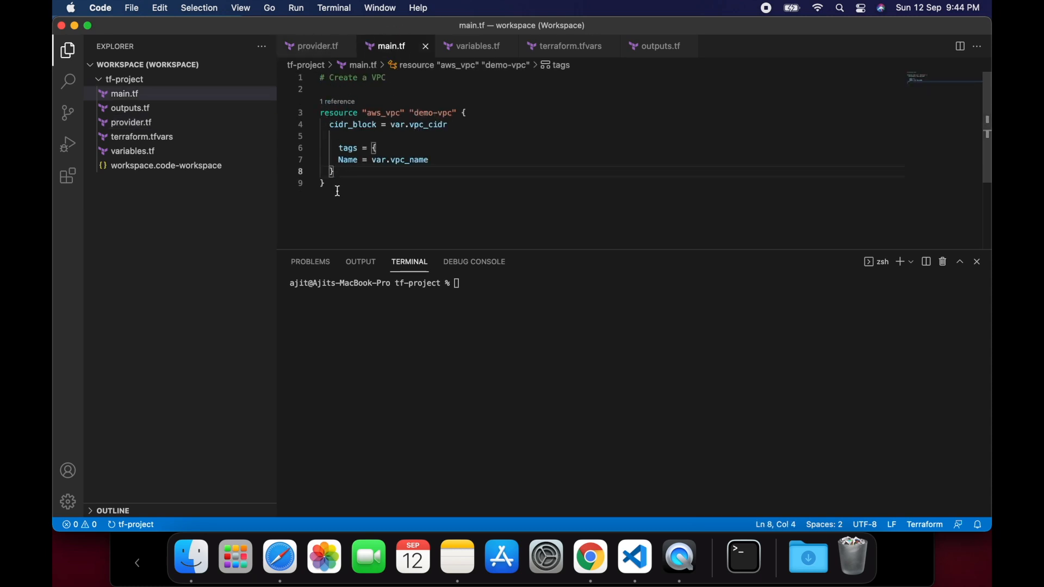
left_click_drag(321, 113, 327, 183)
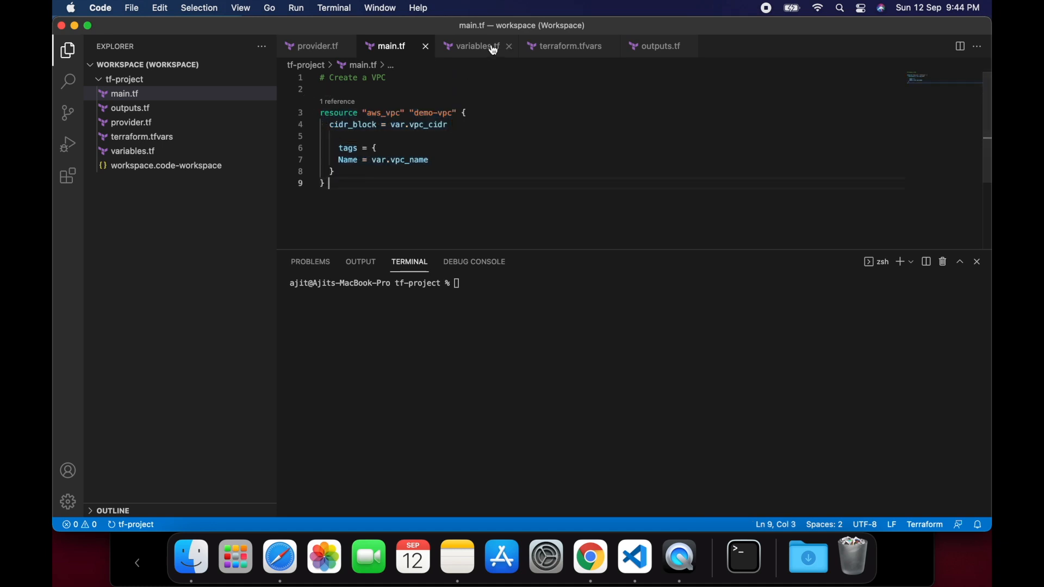
left_click(478, 46)
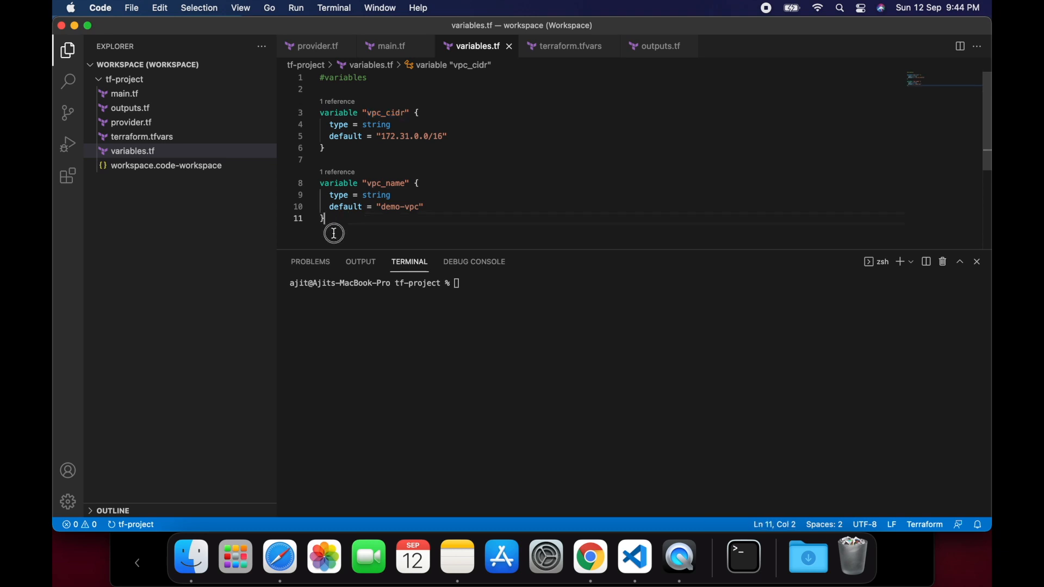
key("cmd+a")
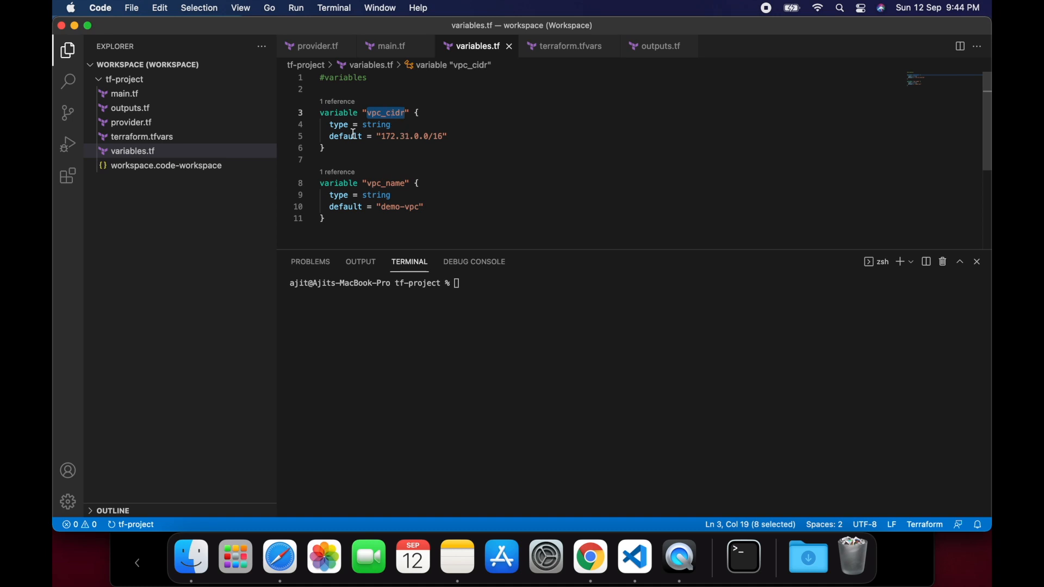
Step: Review the vpc_name value in terraform.tfvars and the vpc_id output in outputs.tf
left_click(567, 46)
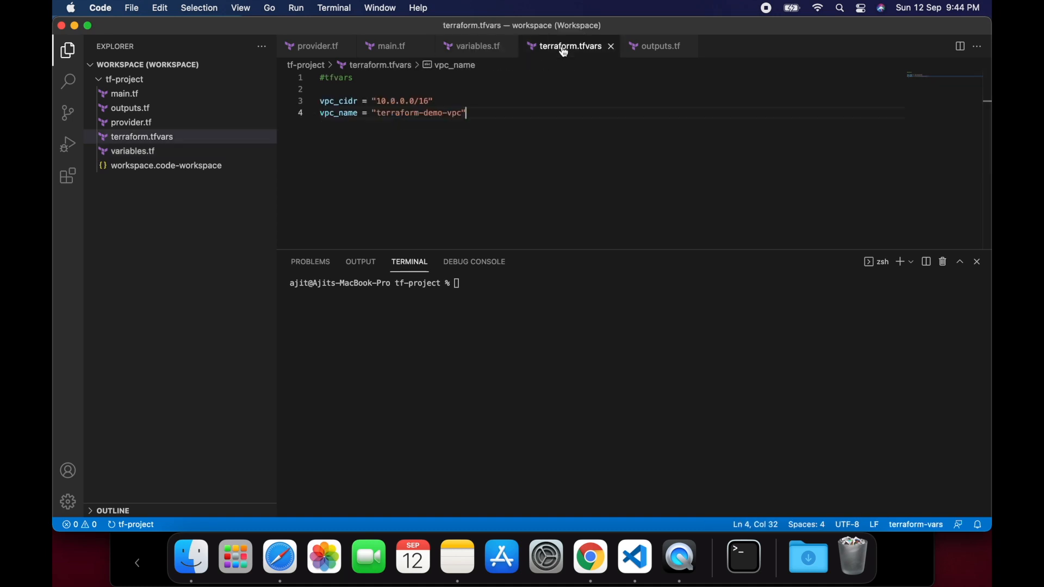
key("cmd+a")
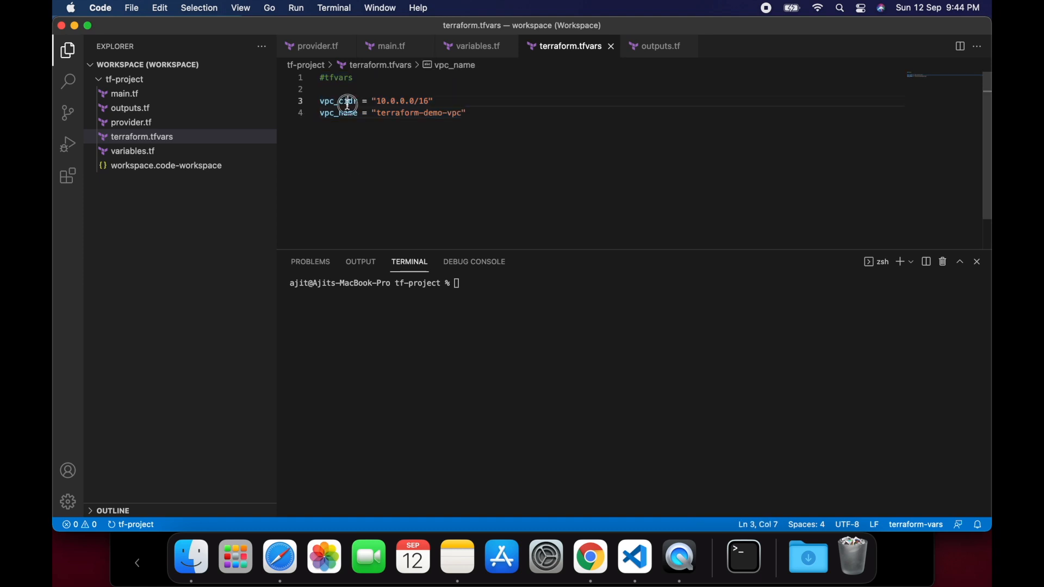
double_click(338, 112)
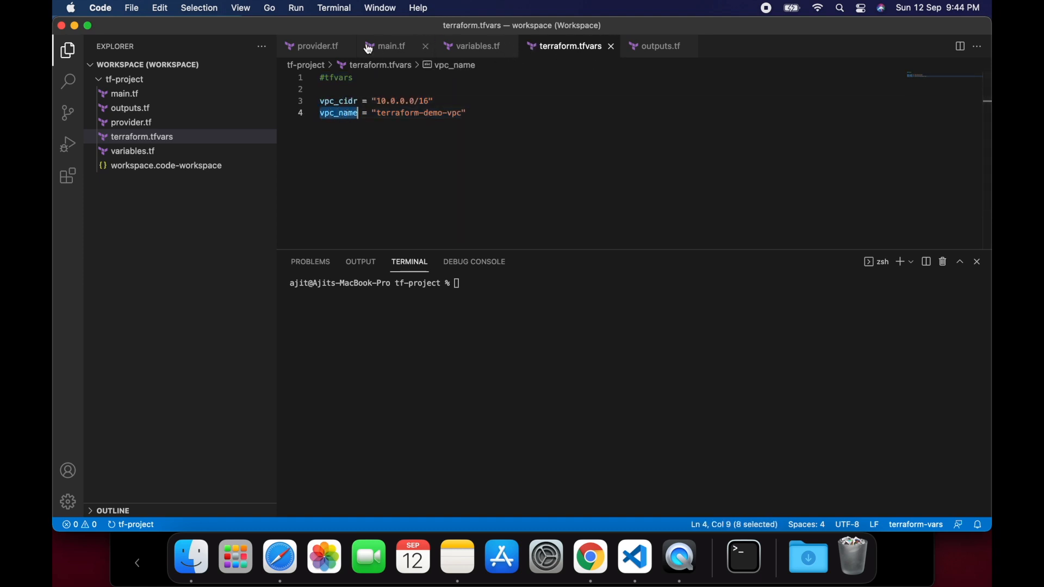
left_click(391, 46)
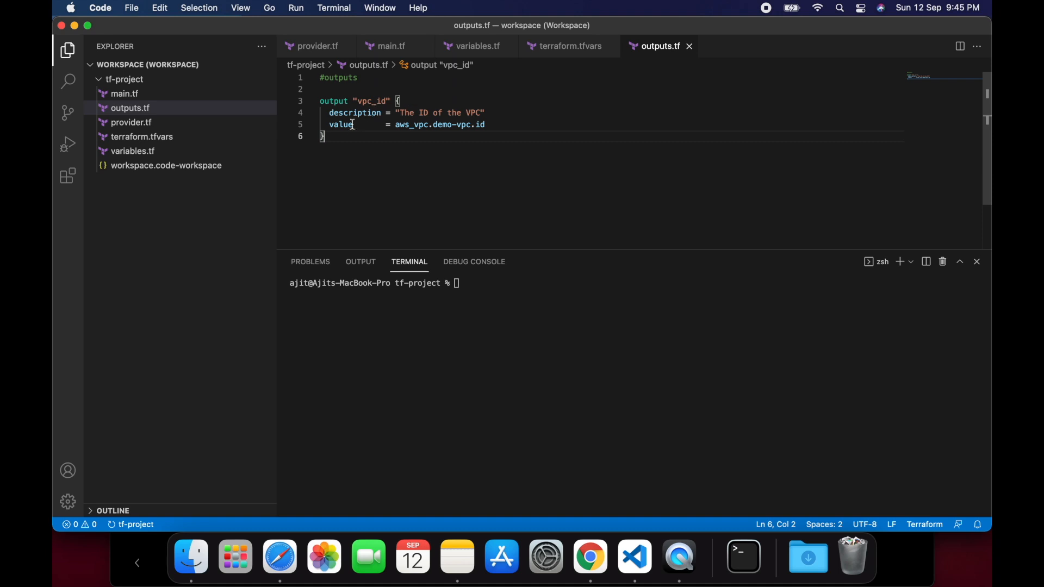
double_click(372, 100)
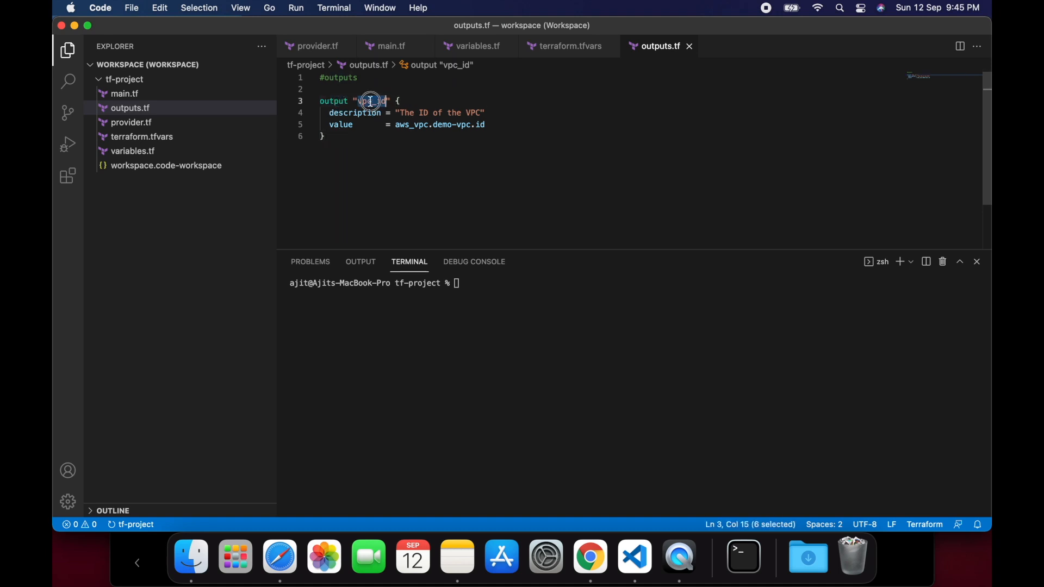
double_click(466, 124)
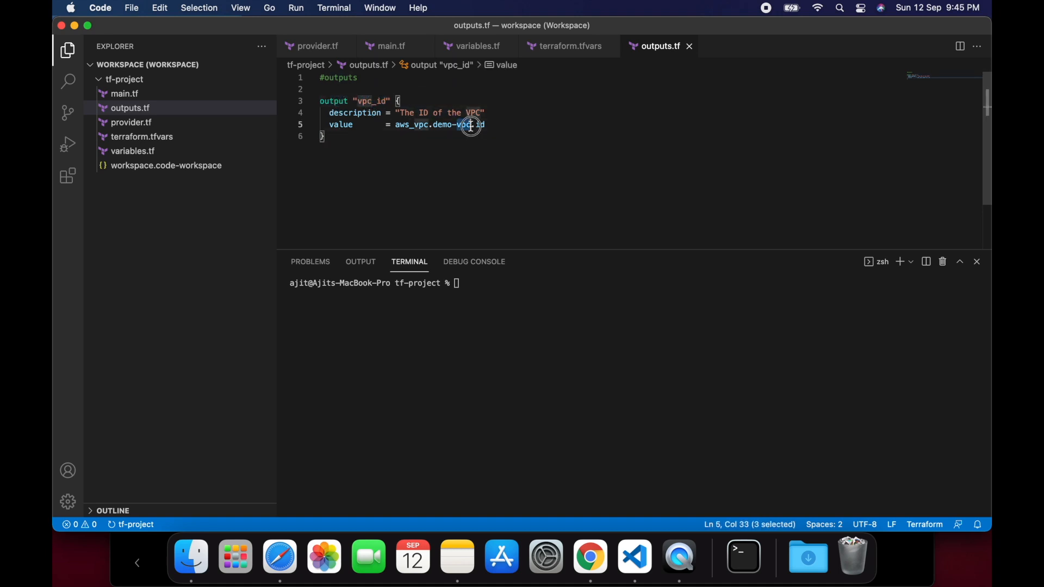
key("cmd+a")
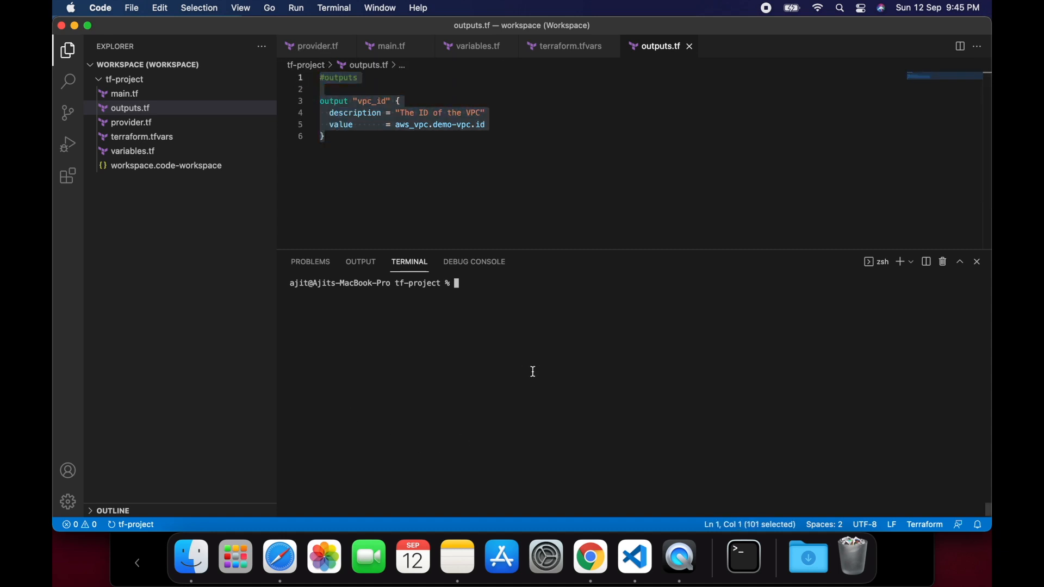
Step: Run terraform init, check the lock file message and the AWS provider plugin in .terraform
left_click(315, 46)
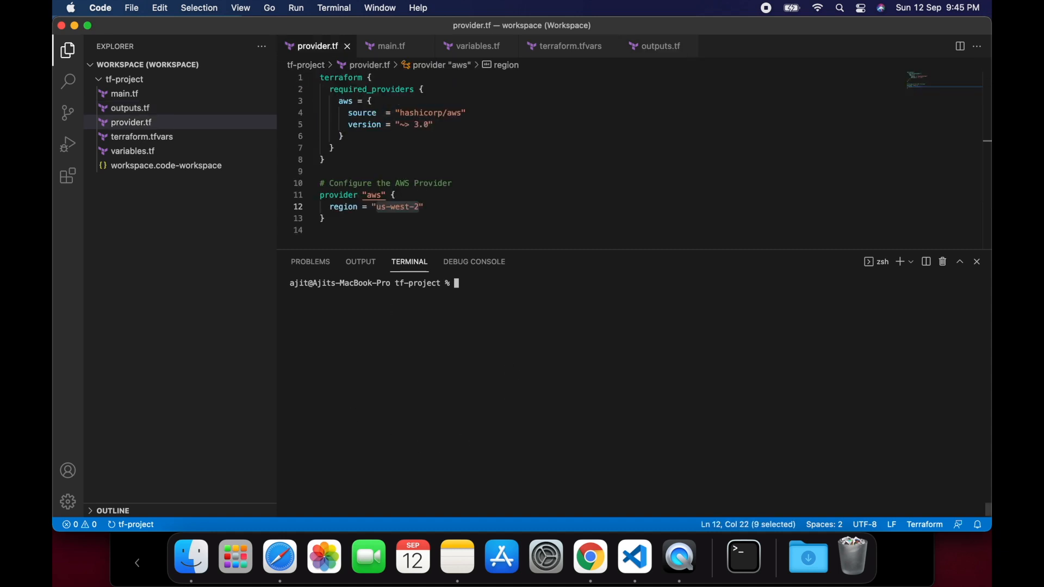
type("terraform init")
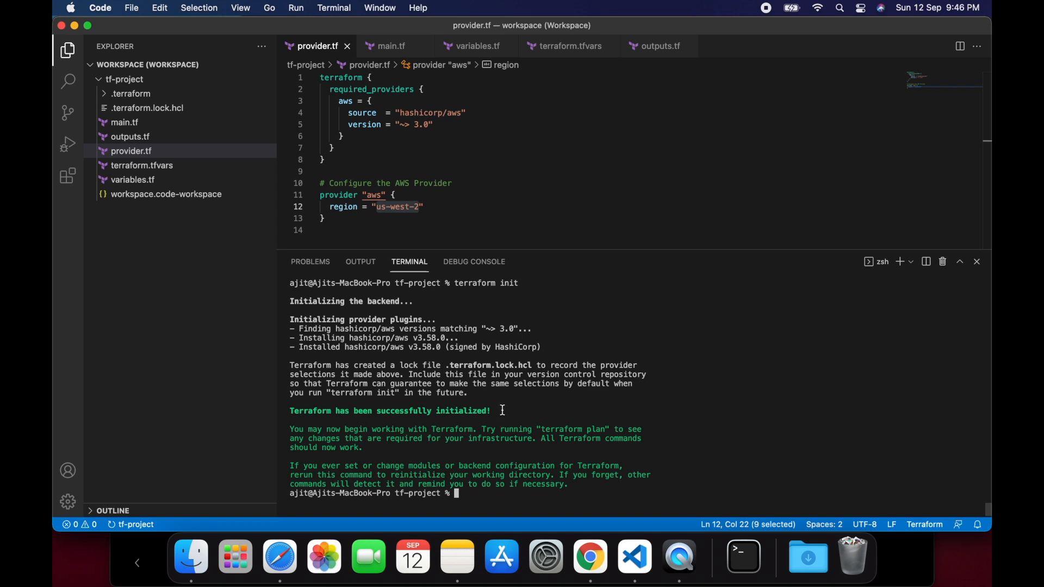
double_click(389, 411)
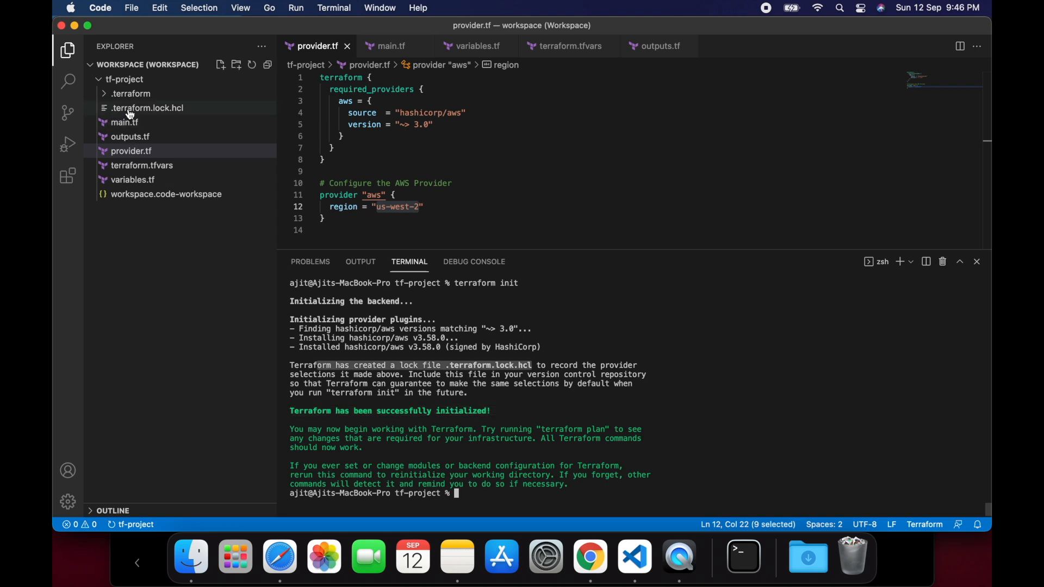
left_click(131, 93)
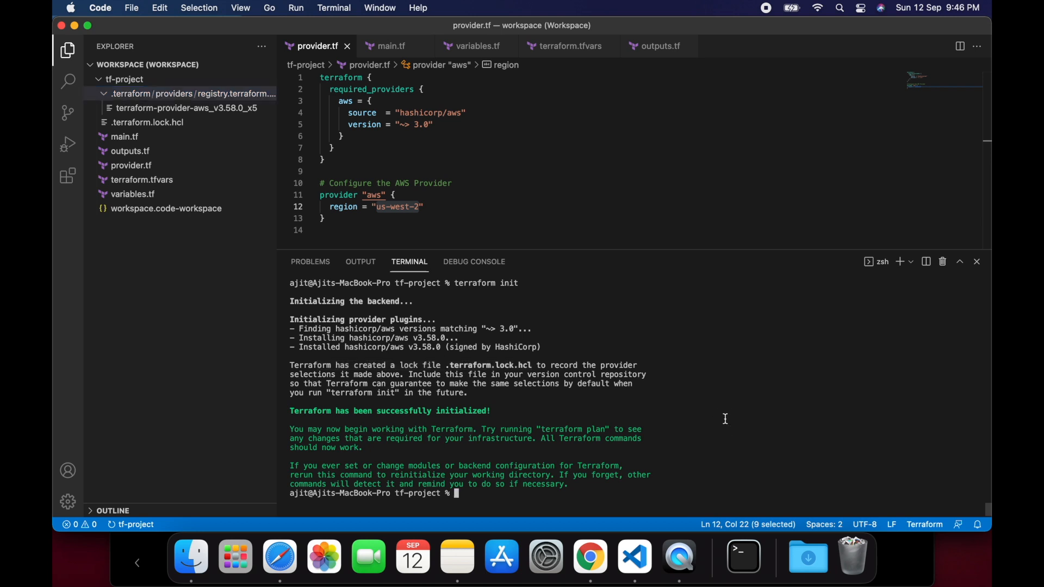
key("cmd+k")
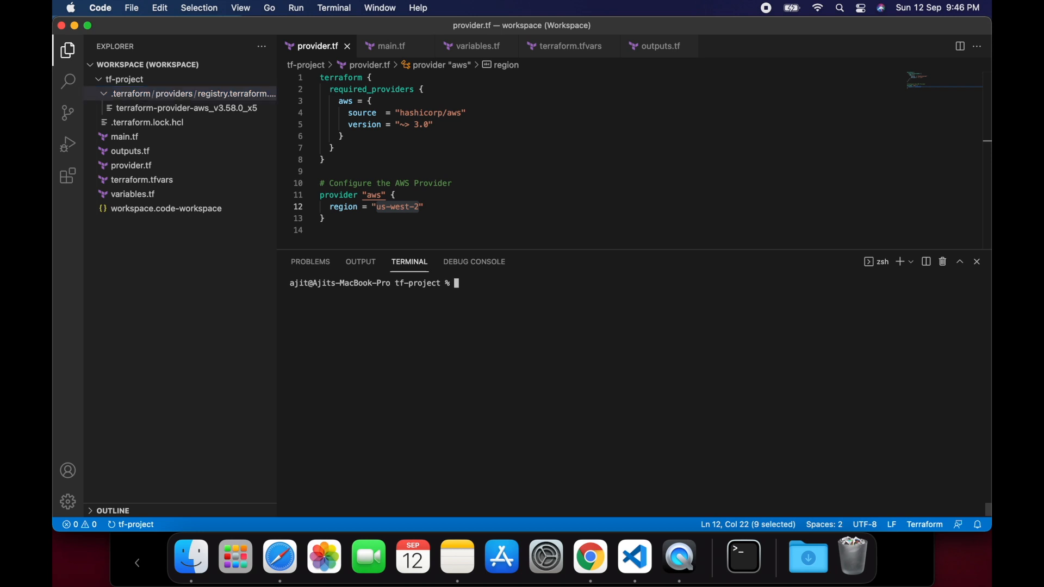
Step: Run terraform plan showing one VPC to add, then clear the output
type("terraform p")
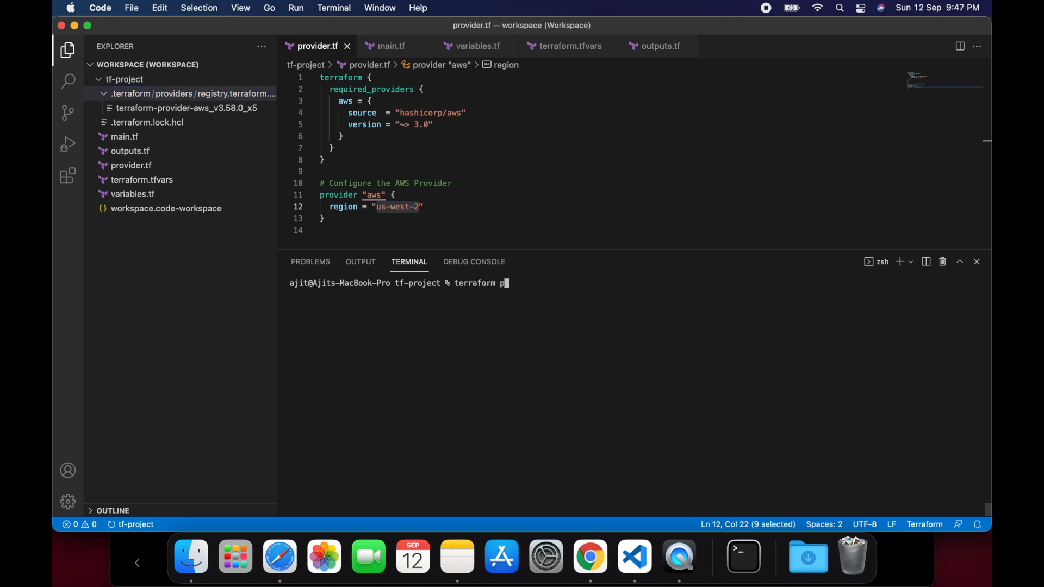
type("lan")
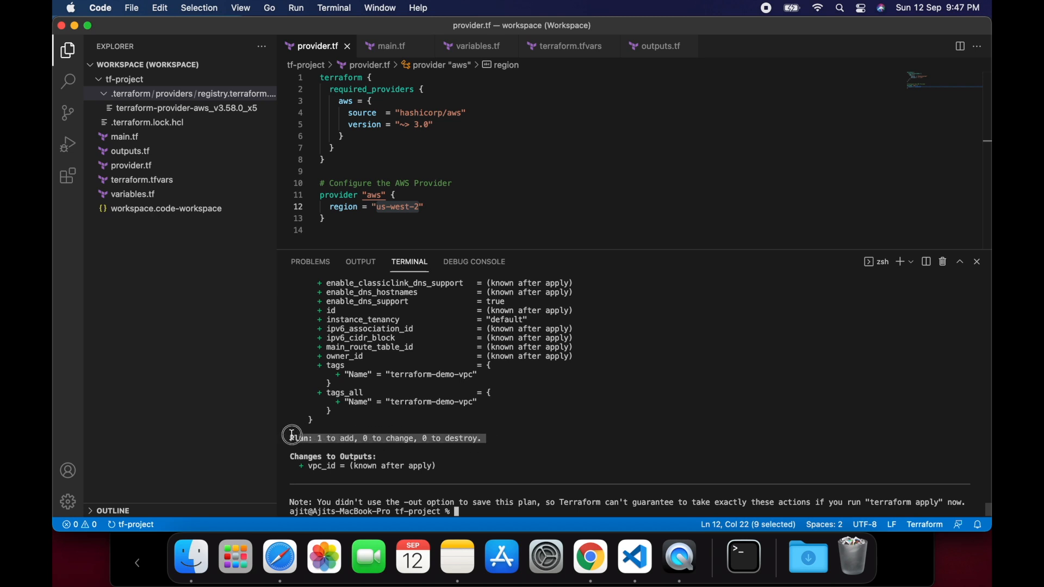
key("cmd+k")
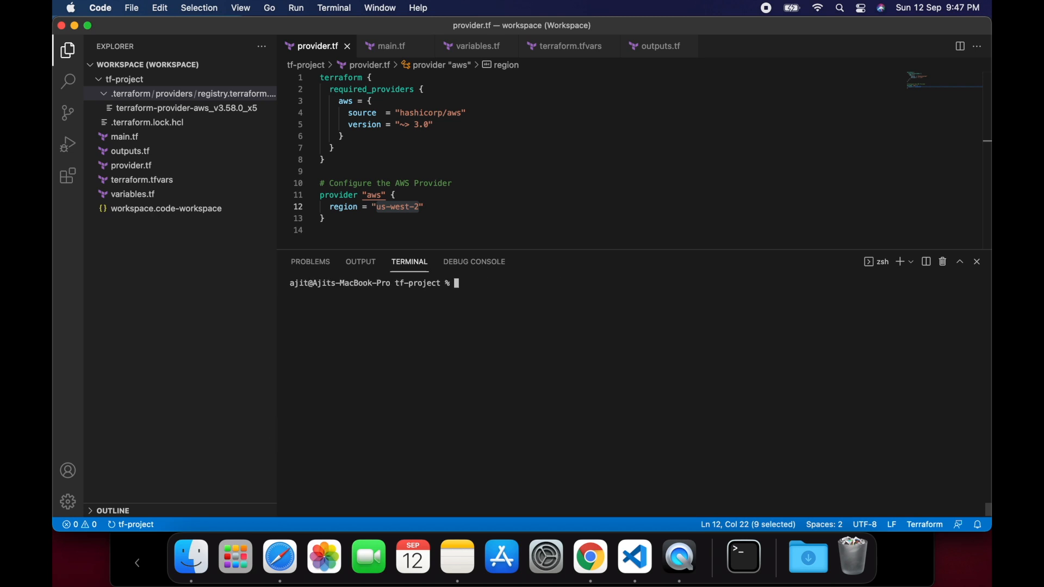
Step: Run terraform apply, confirm with yes, and note the reported vpc_id output
type("terraform")
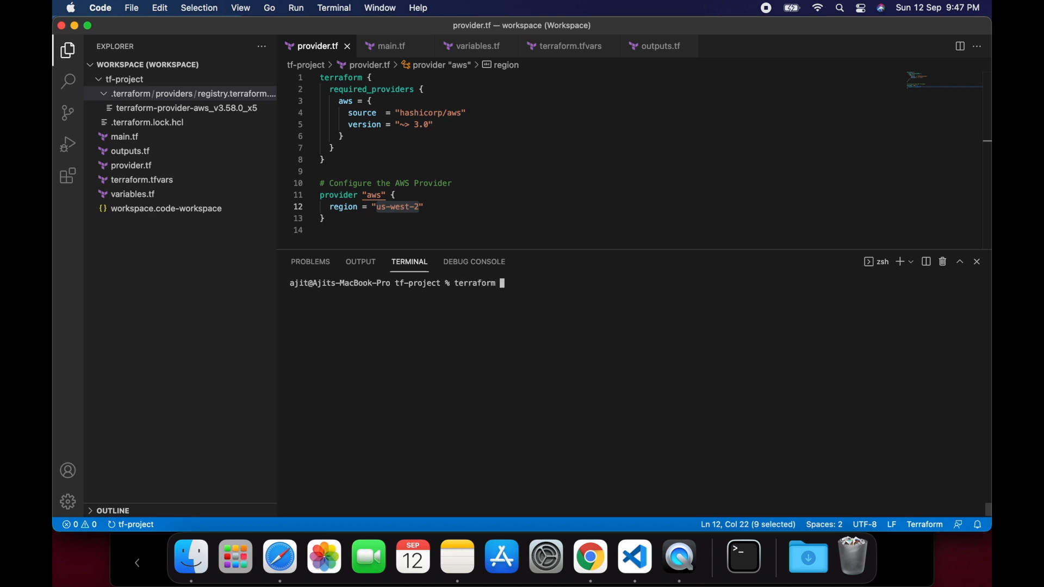
key("Enter")
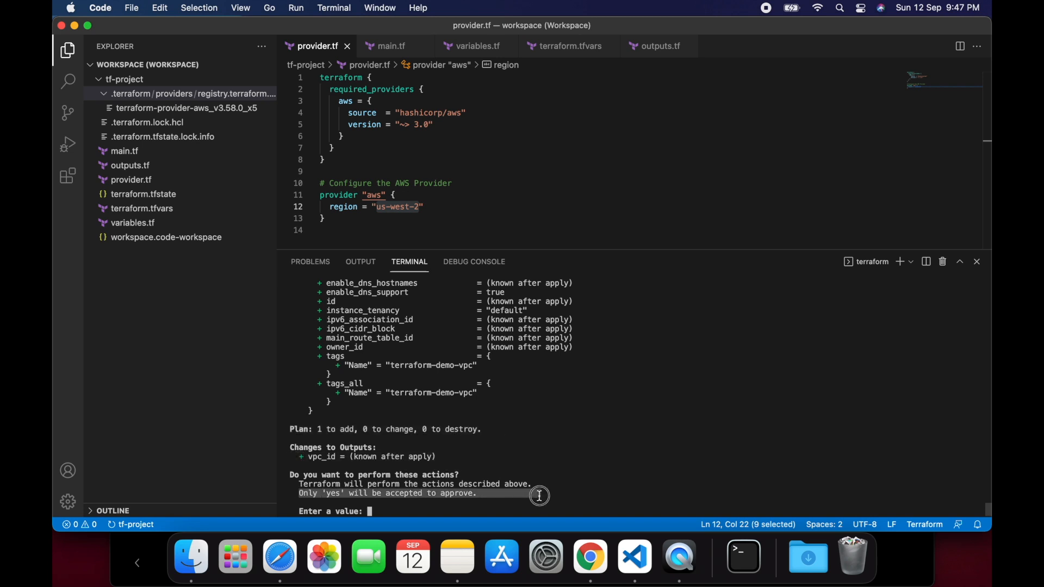
type("y")
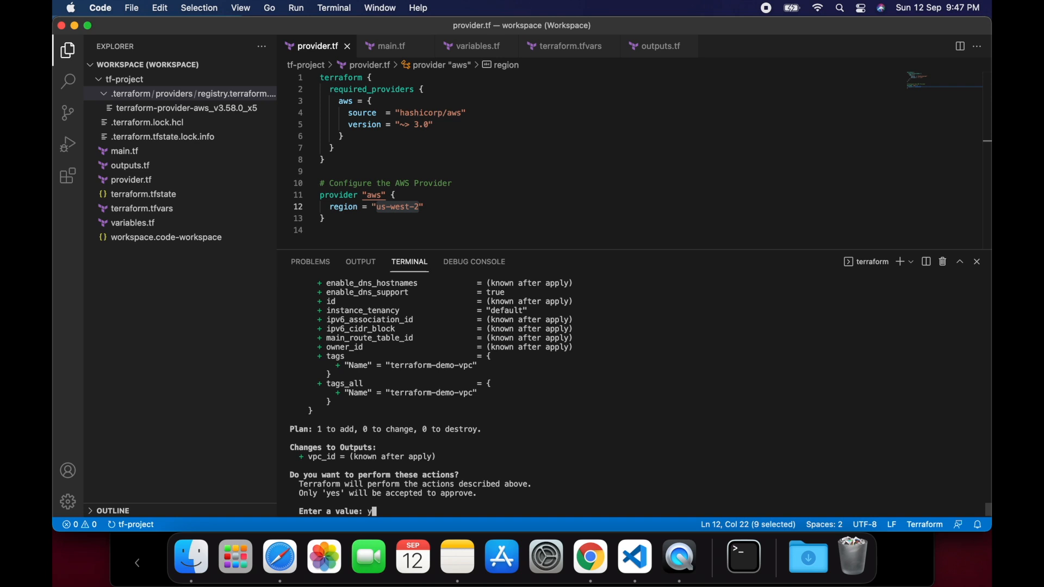
type("es")
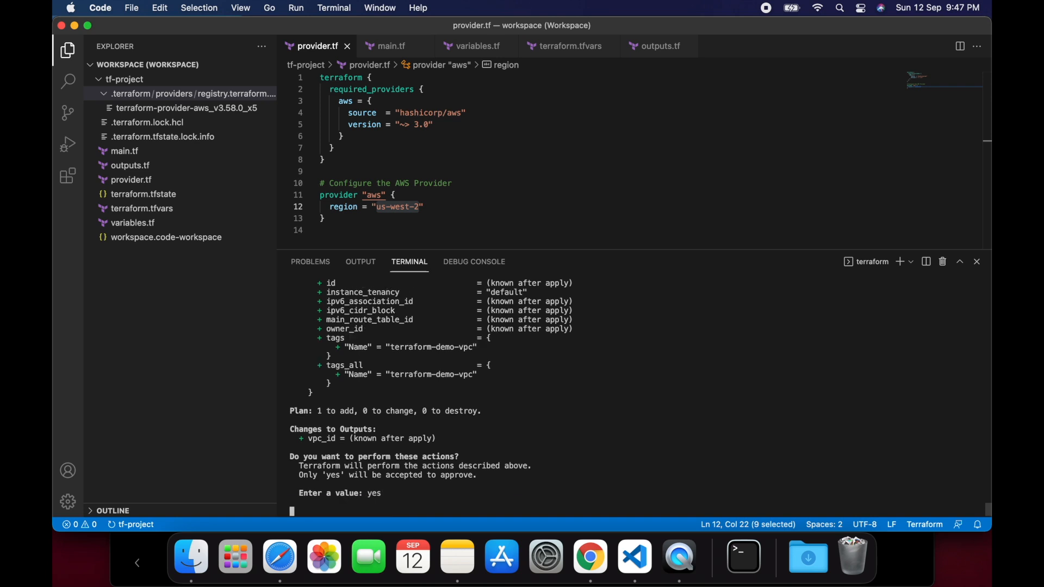
key("enter")
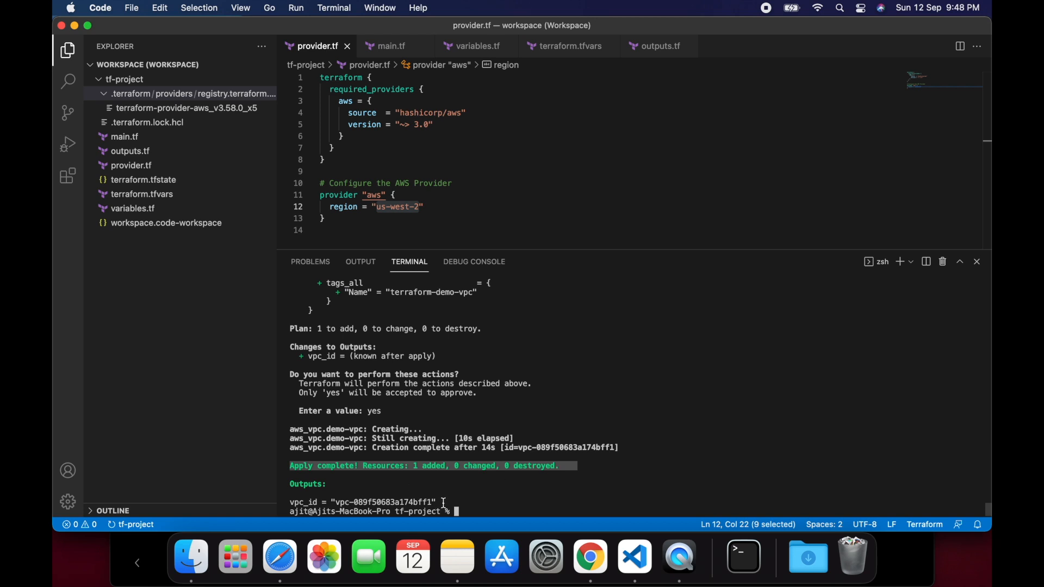
left_click(285, 502)
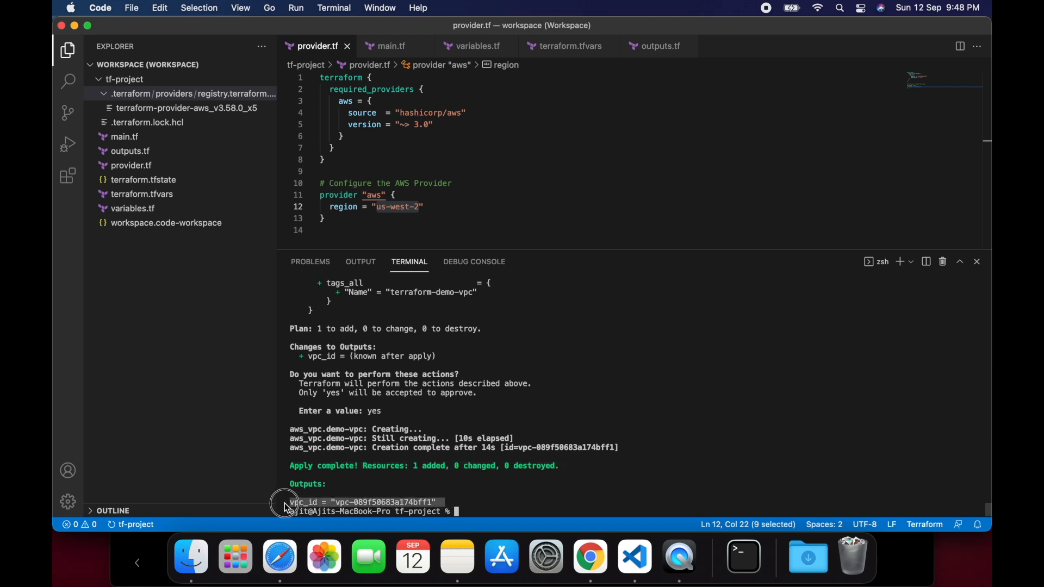
left_click(658, 46)
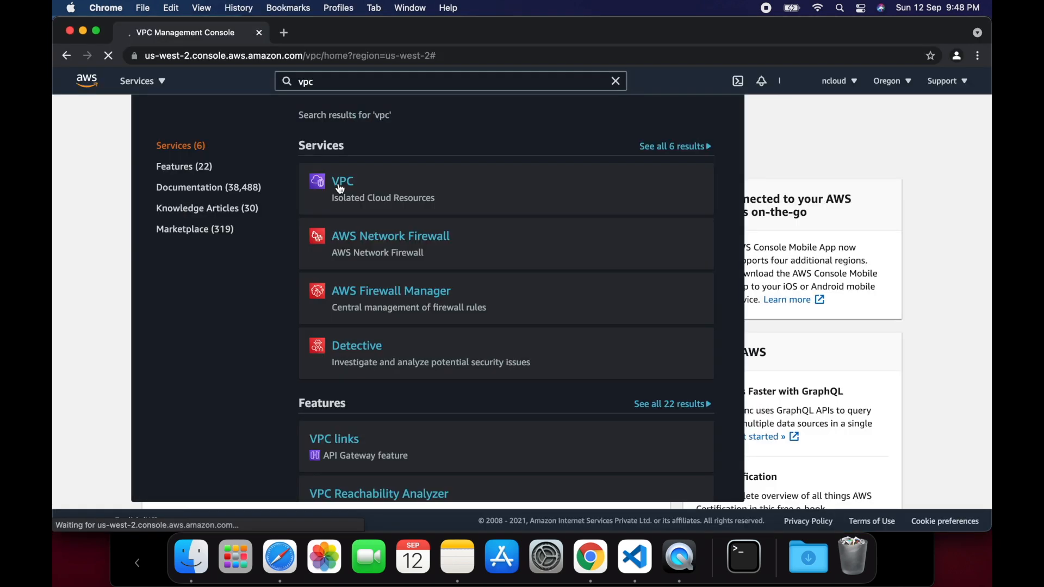
Step: Show Your VPCs in the VPC console with terraform-demo-vpc listed as available
left_click(342, 181)
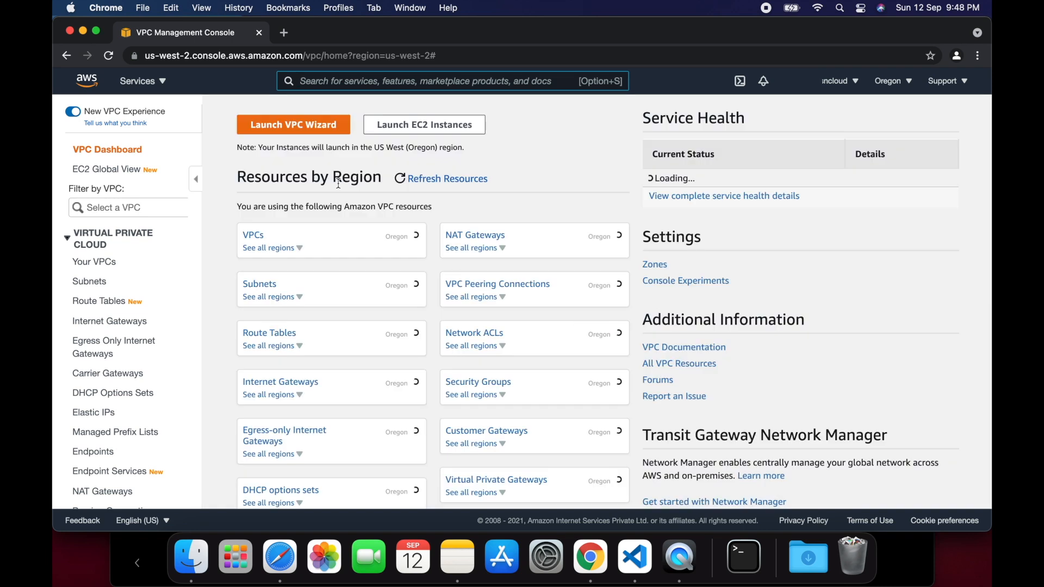
left_click(253, 234)
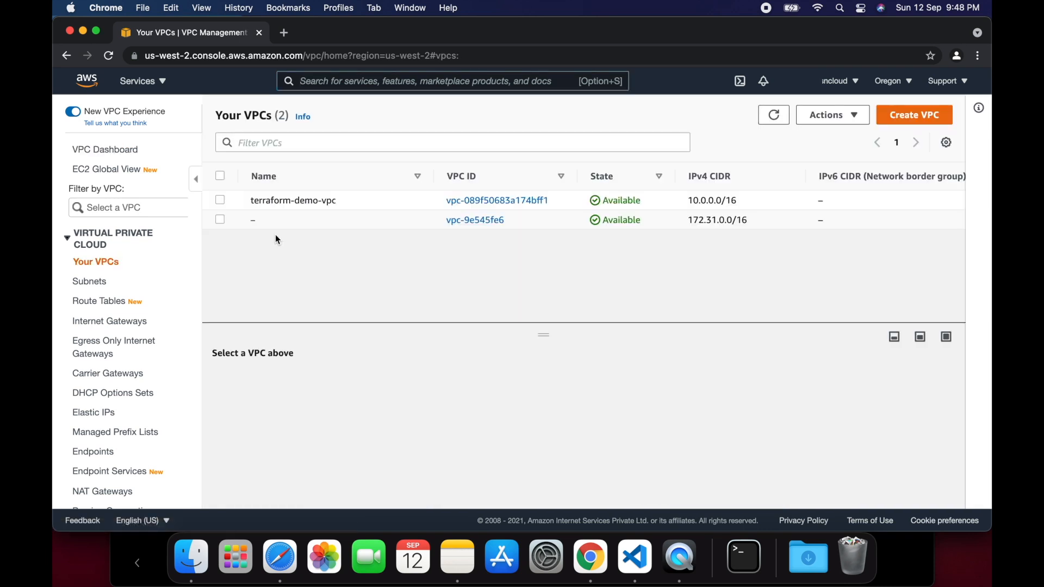
left_click(220, 201)
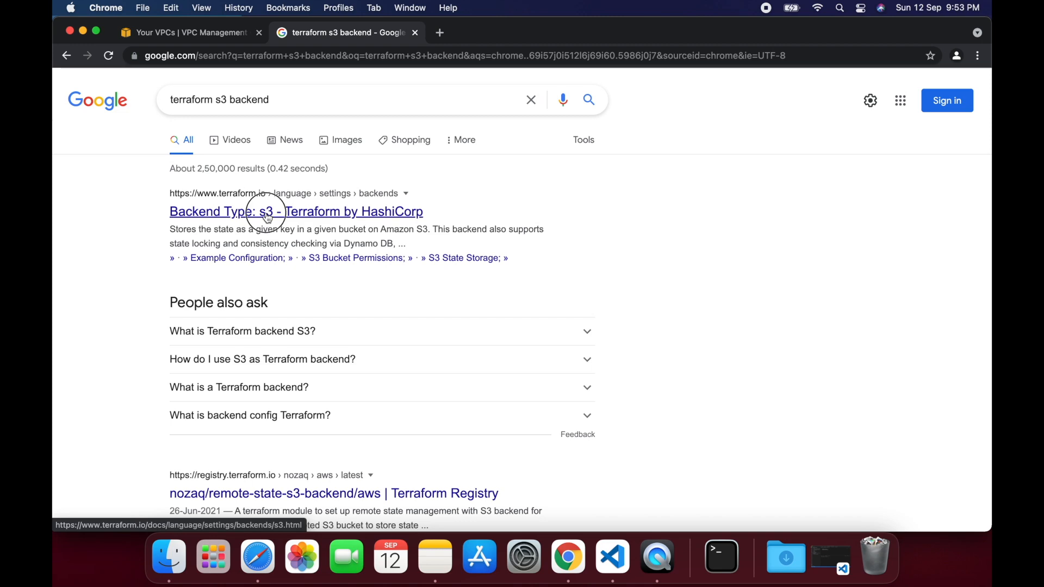
Step: Select the example S3 backend configuration from the Terraform docs and return to VS Code
left_click(296, 211)
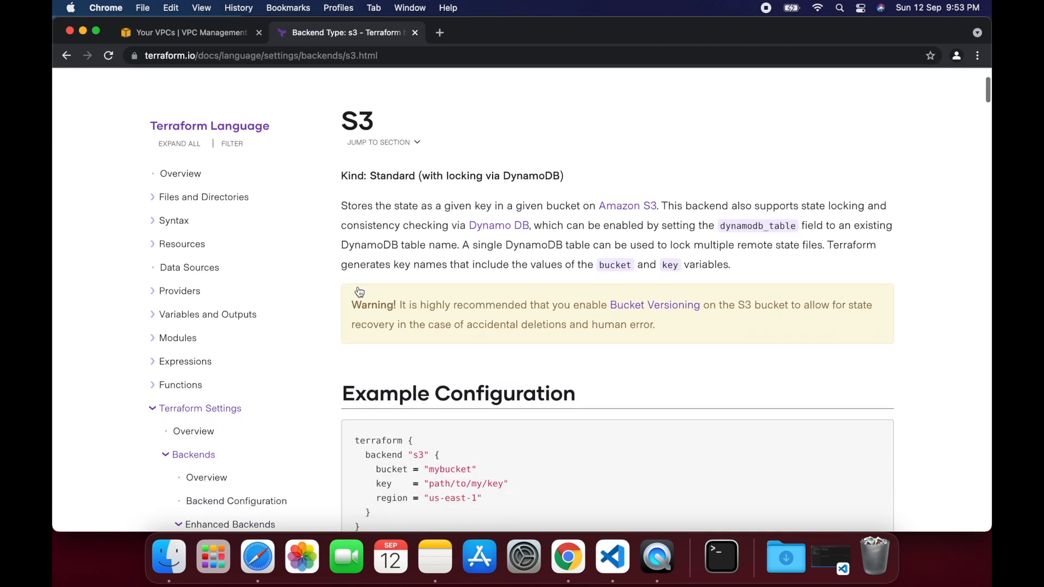
scroll("down", 3)
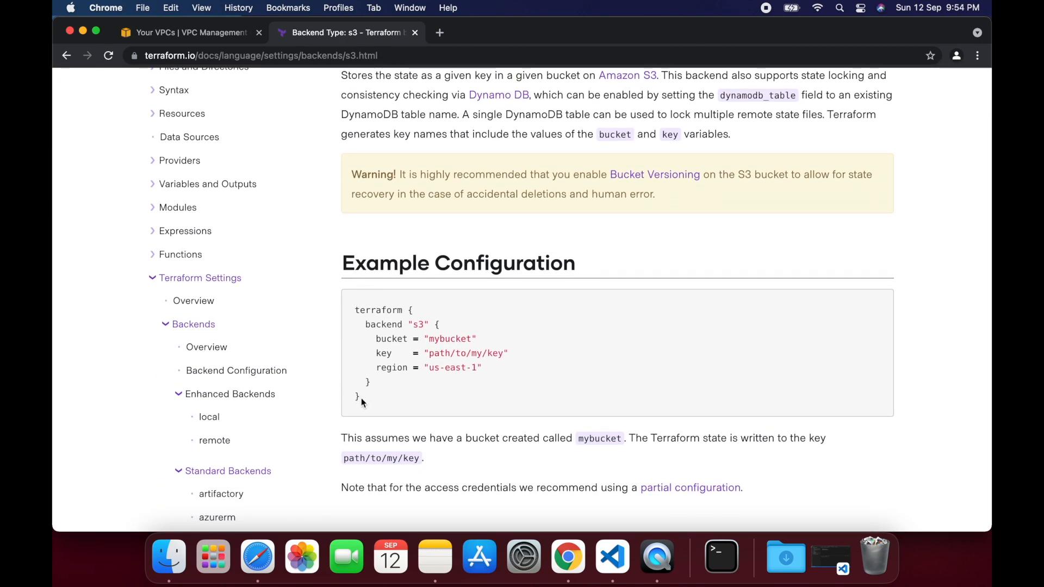
left_click_drag(356, 310, 362, 399)
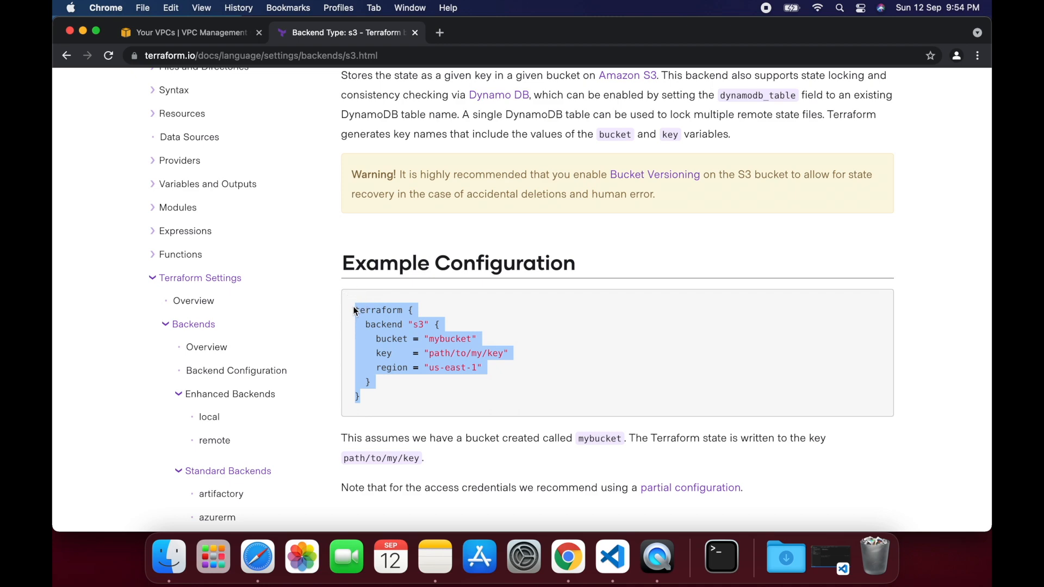
mouse_move(611, 555)
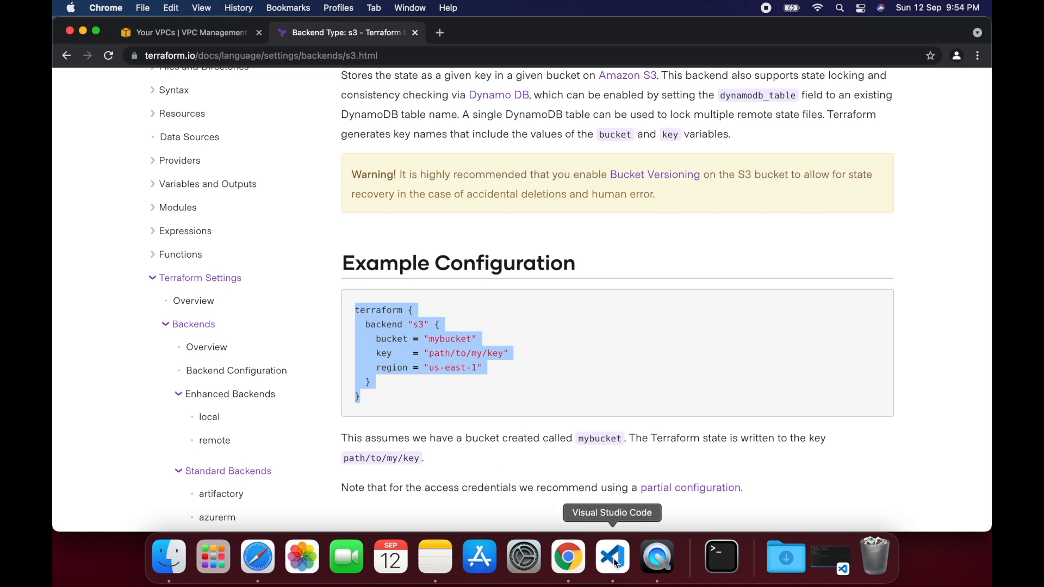
left_click(611, 556)
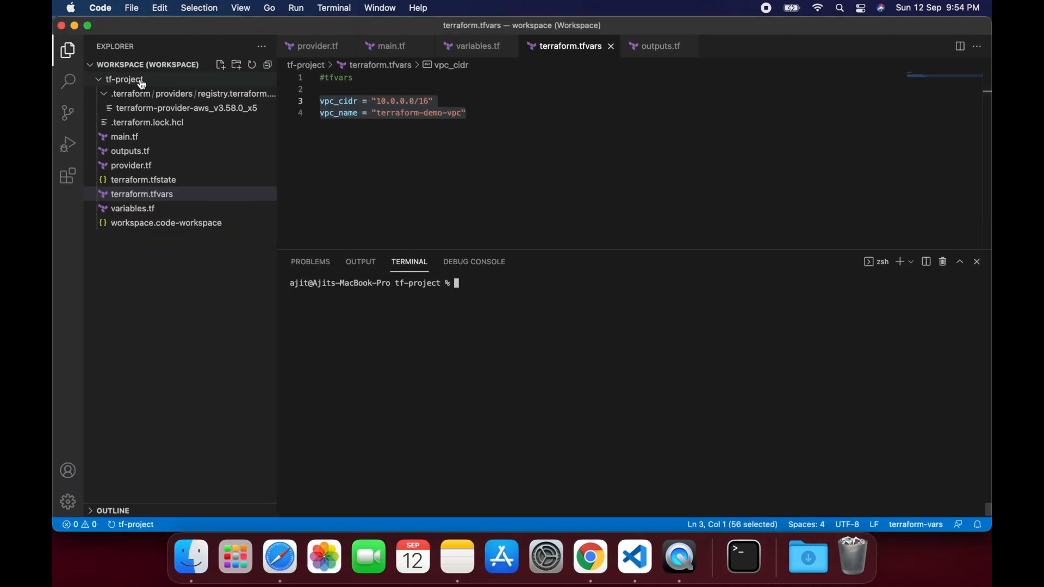
Step: Create backend.tf in tf-project with a comment and the terraform backend "s3" block
left_click(125, 79)
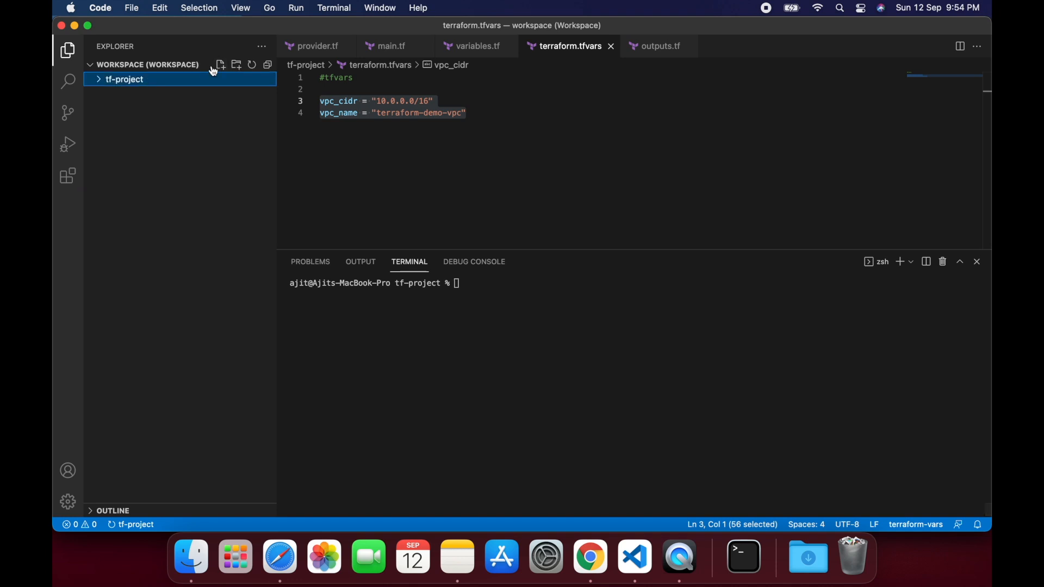
type("backend.tf")
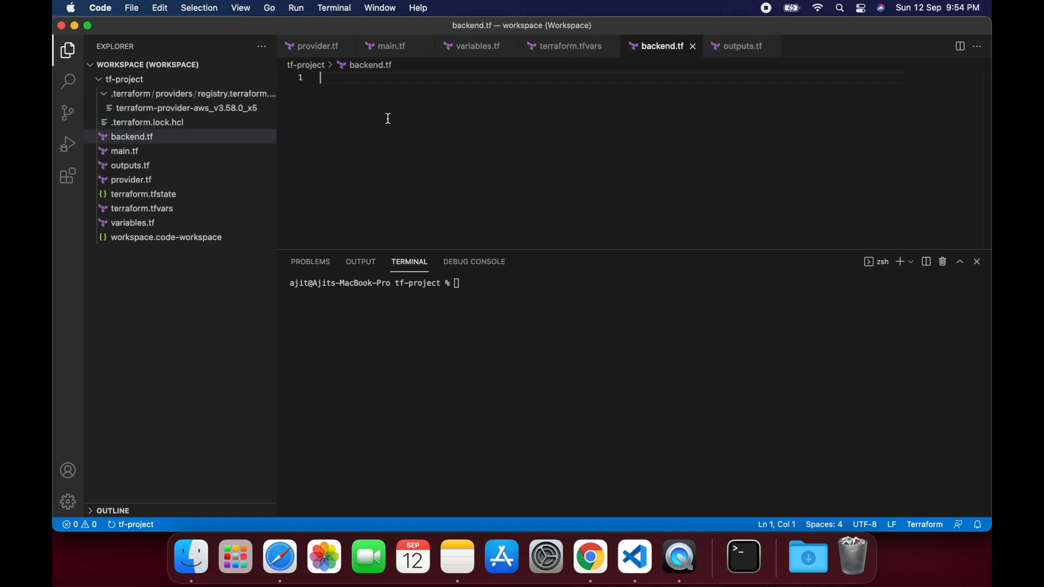
type("# backend configuration")
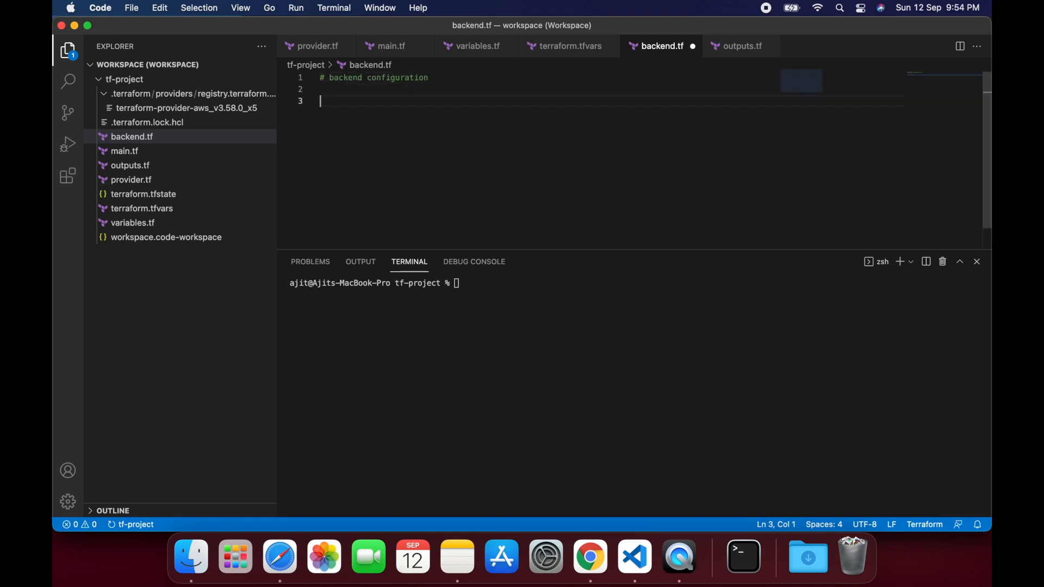
type("terraform {\\n  backend \"s3\" {\\n    bucket = \"mybucket\"\\n    key    = \"path/to/my/key\"\\n    region = \"us-east-1\"\\n  }\\n}")
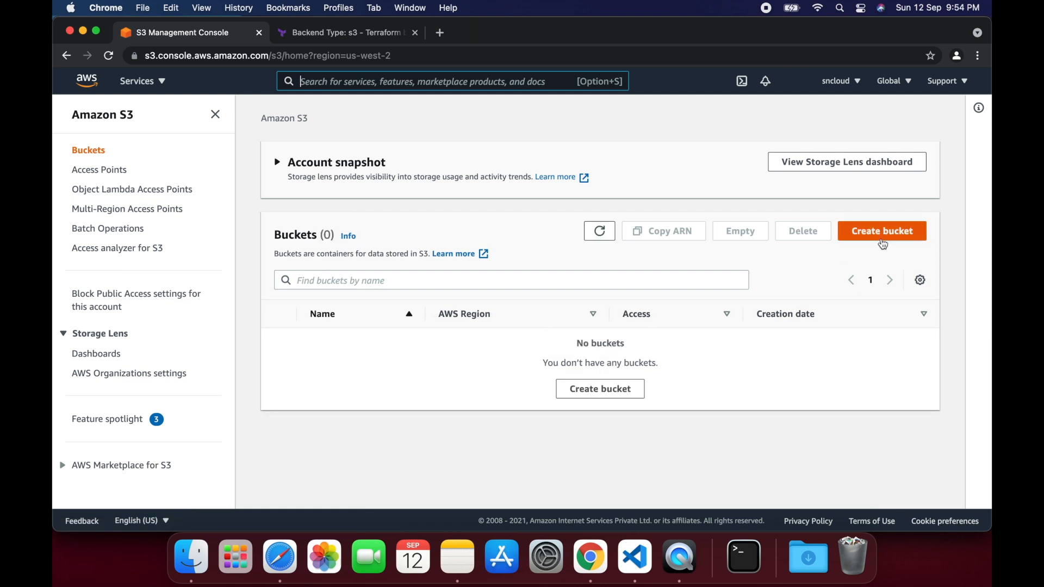
Step: Create the '-ajit' S3 bucket with versioning and SSE-S3 default encryption enabled
left_click(881, 231)
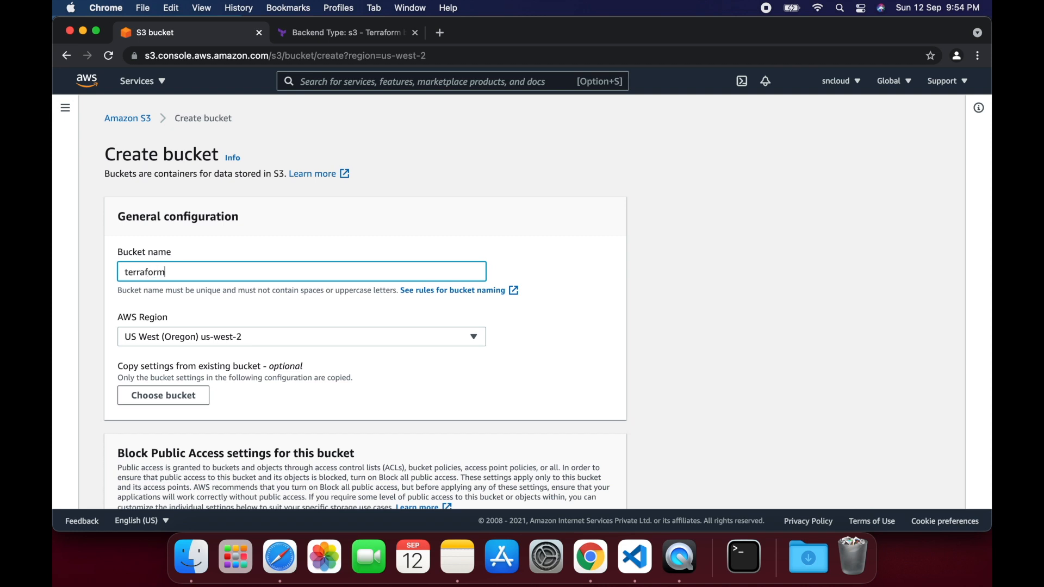
type("-ajit-s3-backend-demo-bucket")
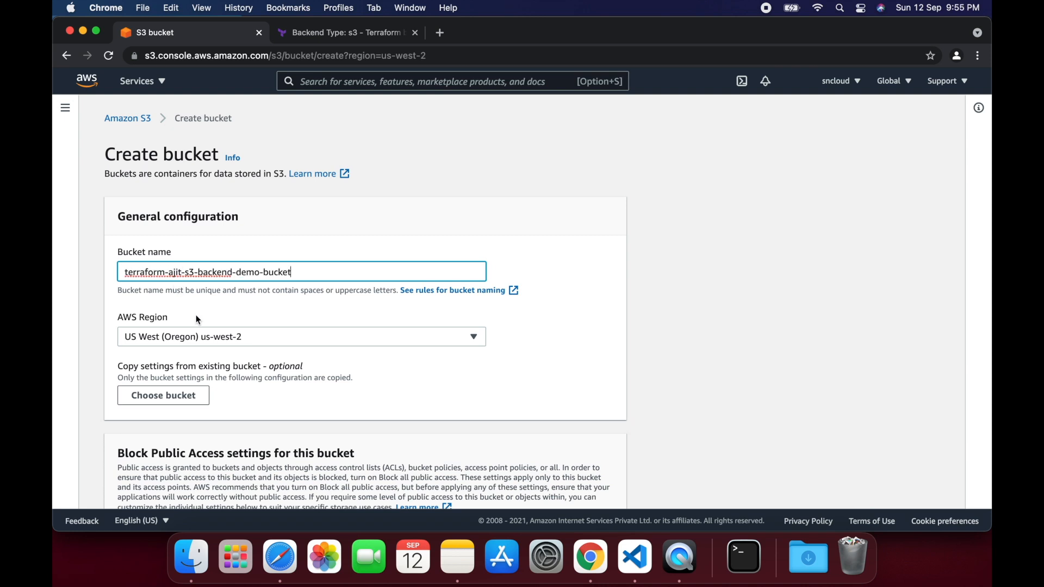
scroll("down", 3)
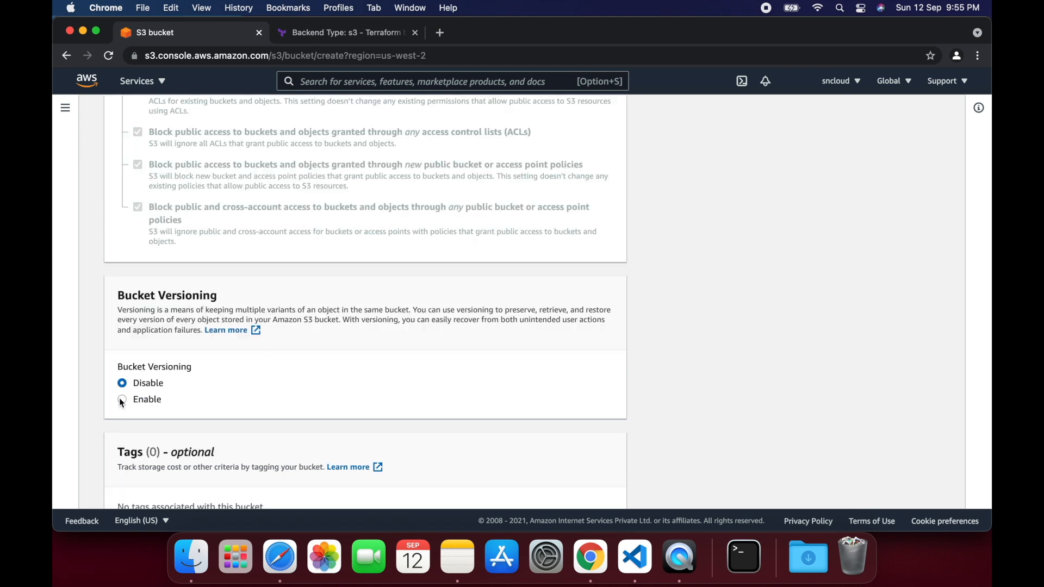
left_click(121, 398)
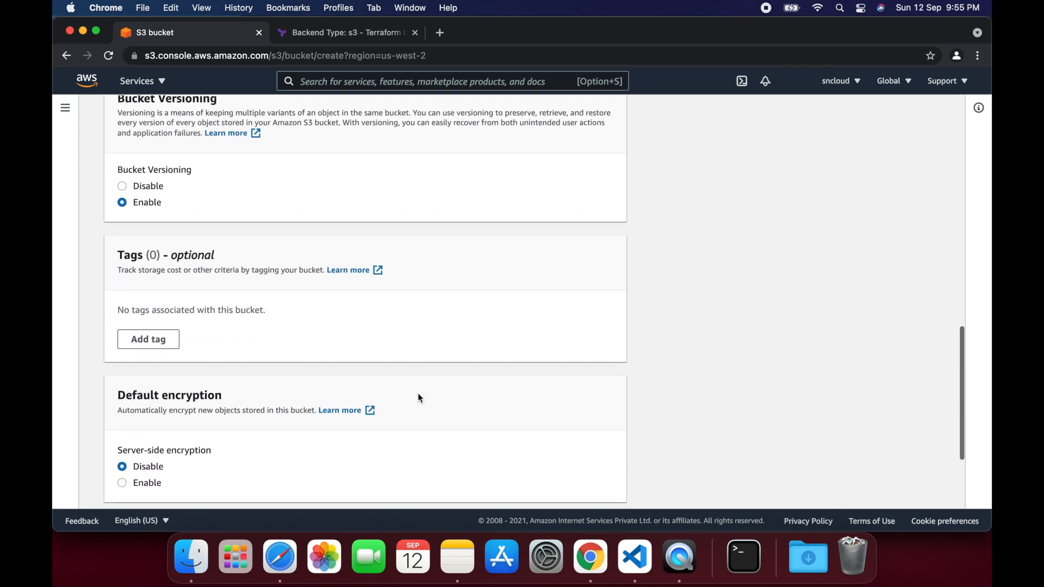
scroll("down", 3)
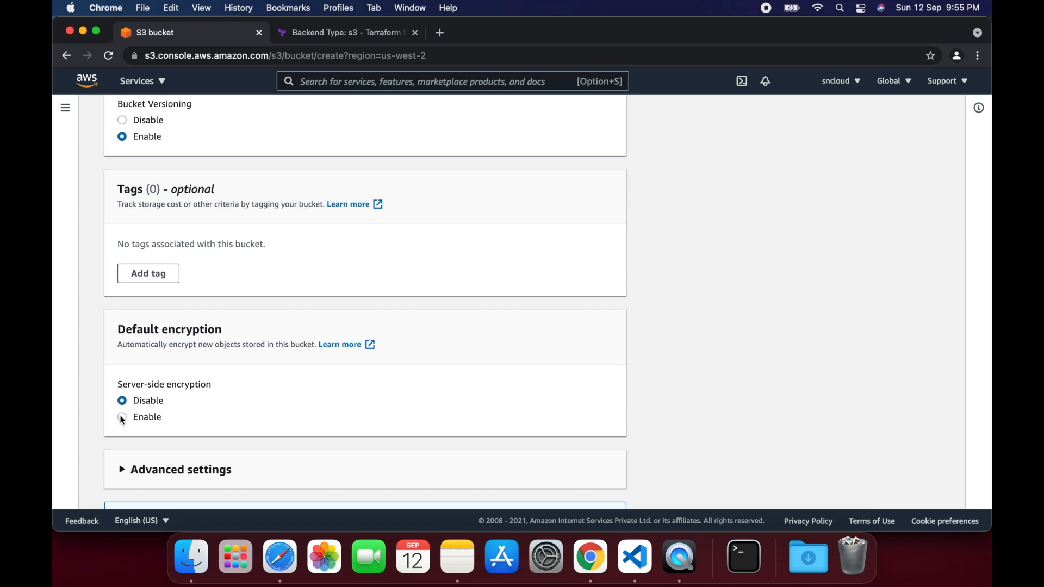
left_click(122, 417)
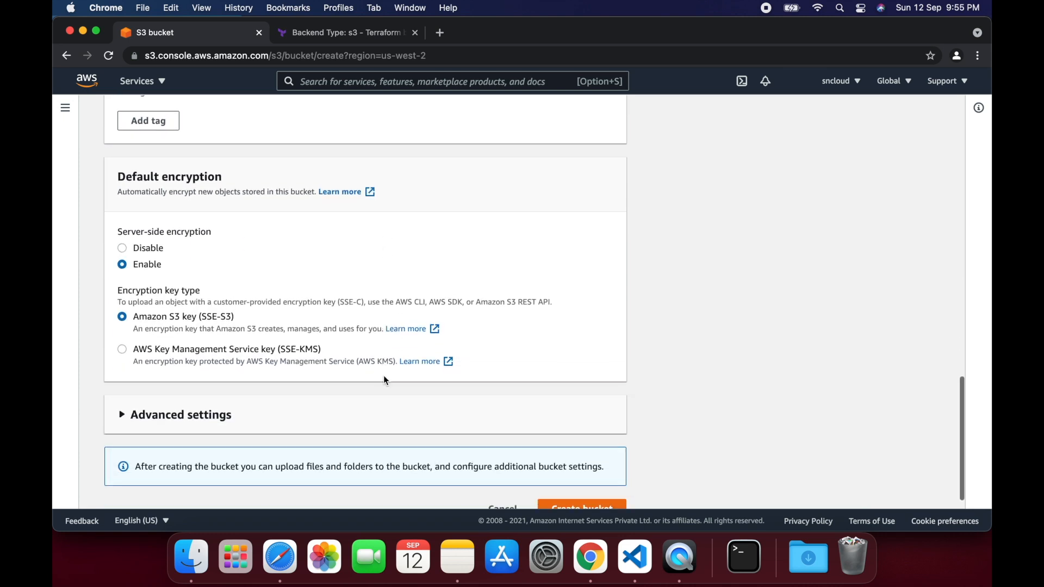
left_click(581, 486)
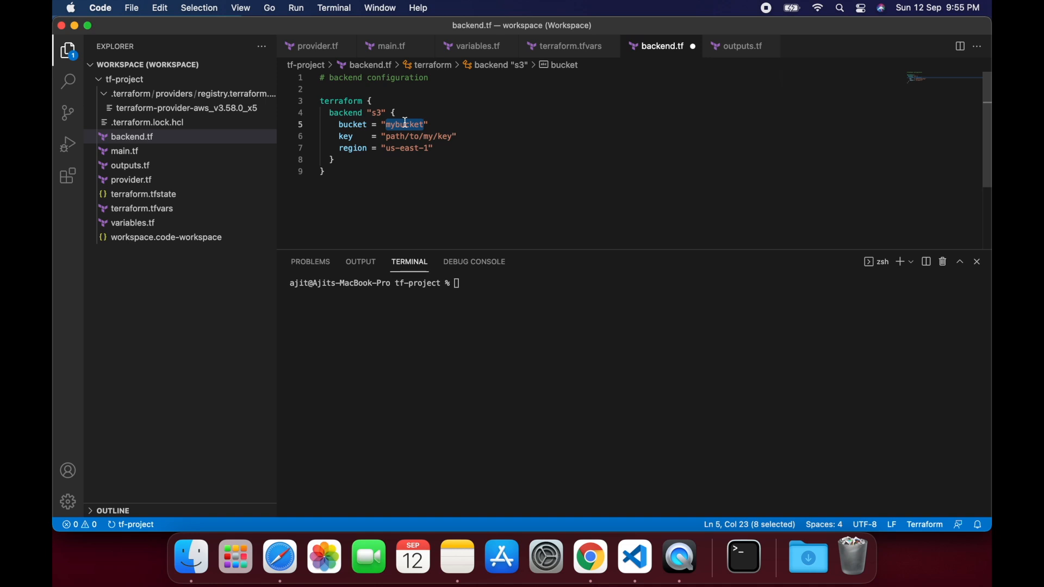
Step: Replace the placeholder bucket with terraform-ajit-s3-backend-demo-bucket
type("terraform-ajit-s3-backend-demo-")
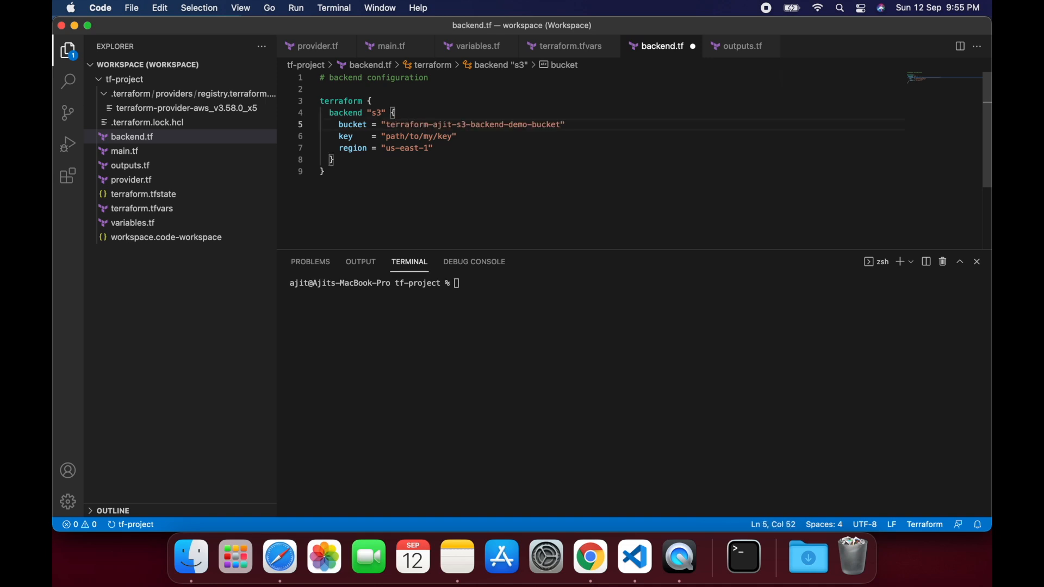
left_click(406, 148)
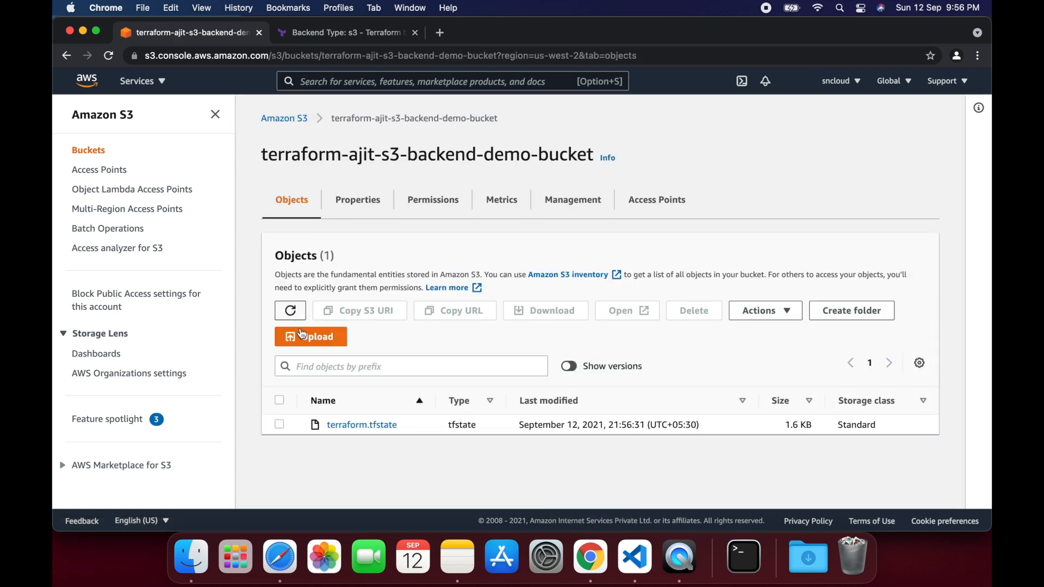
Step: View the terraform.tfstate object's properties in the bucket, then return to the code editor
left_click(362, 425)
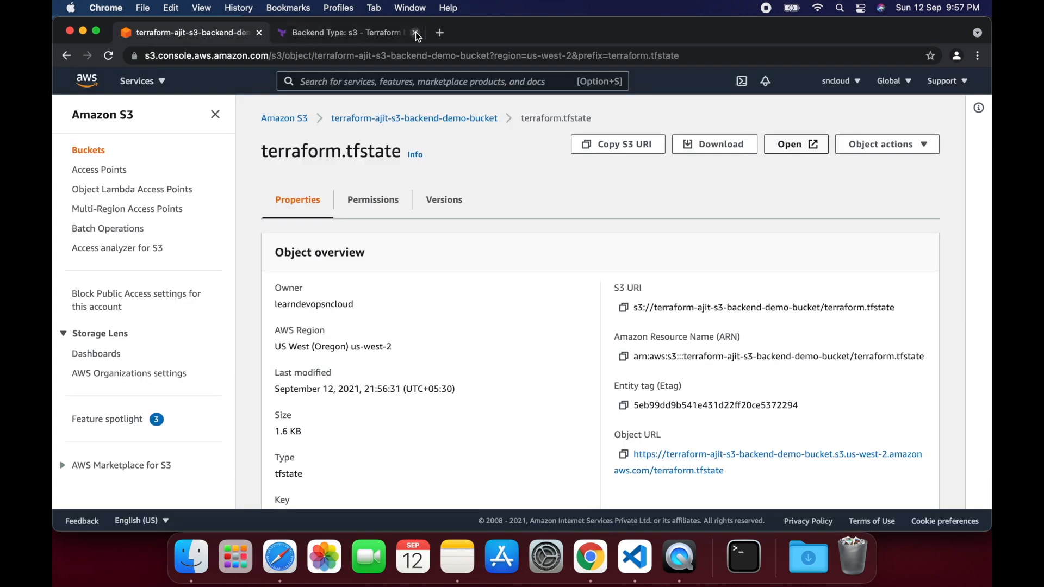
mouse_move(633, 554)
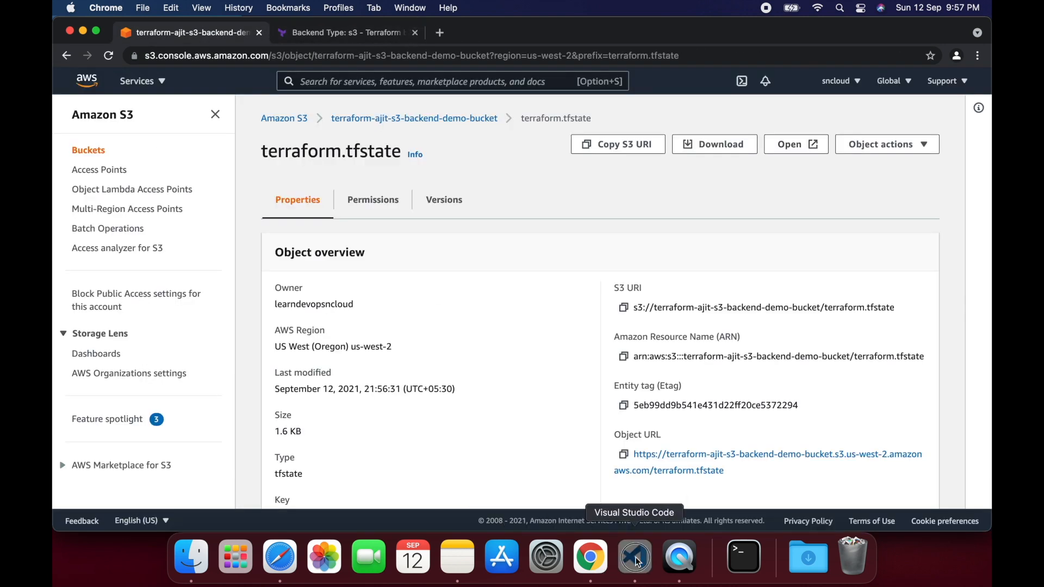
left_click(632, 557)
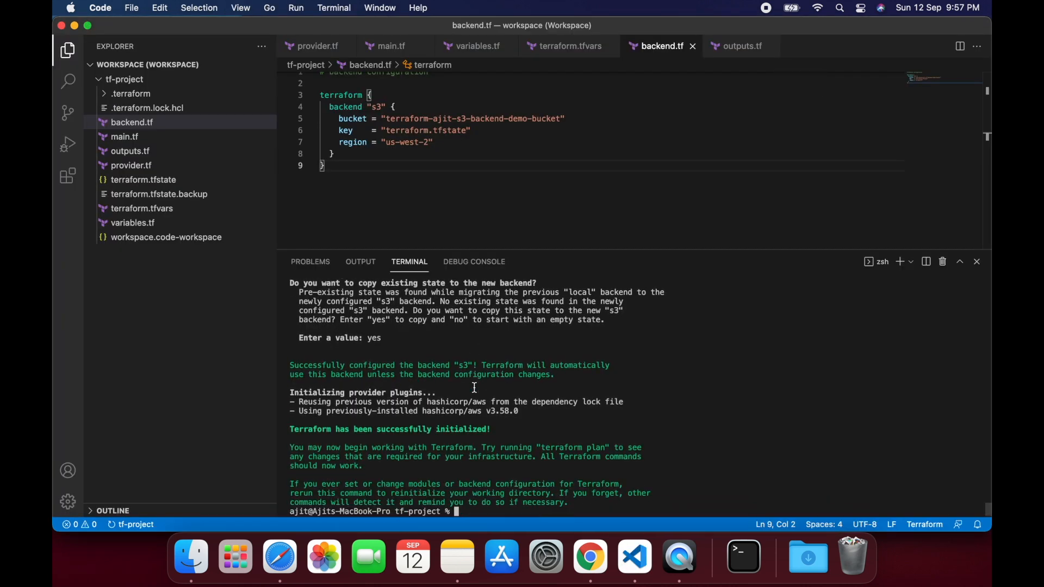
mouse_move(694, 466)
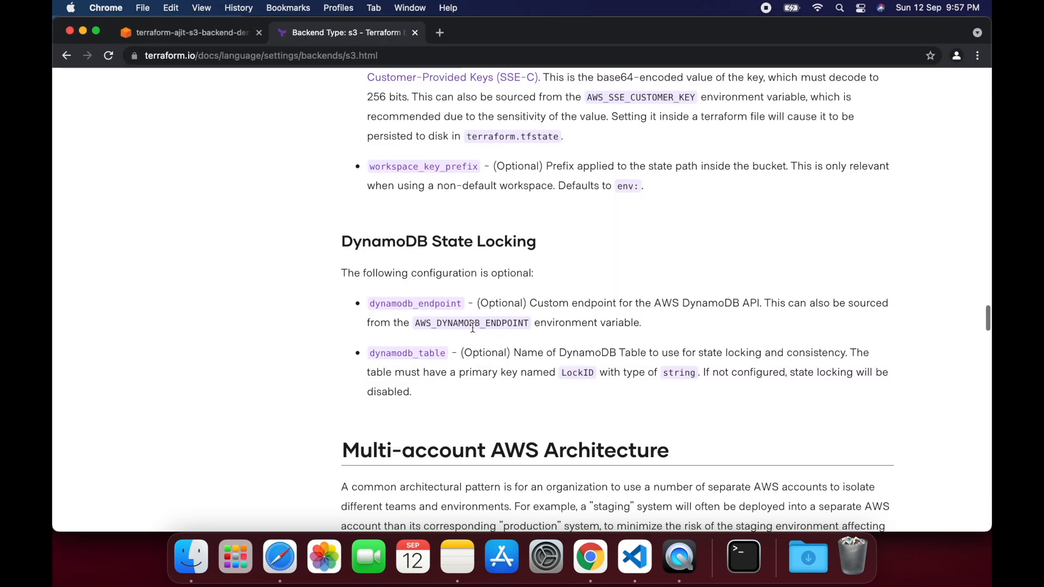
Step: Scroll the S3 backend docs down to the DynamoDB State Locking section with its LockID key
scroll("down", 3)
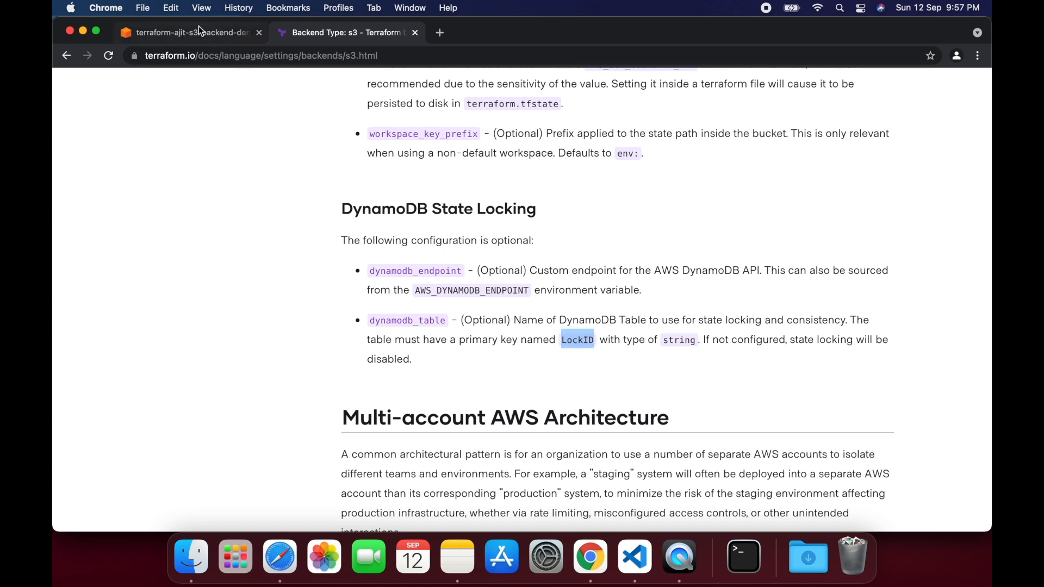
Step: Create DynamoDB table terraform-ajit-s3-backend-demo-table with String partition key LockID
left_click(190, 32)
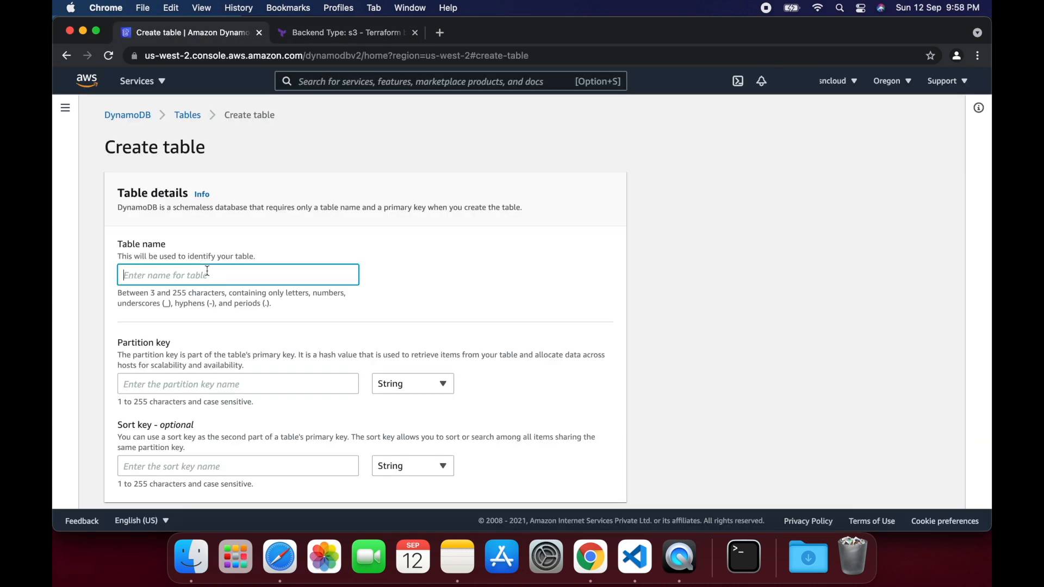
type("terraform-ajit-s3-backend-demo-table")
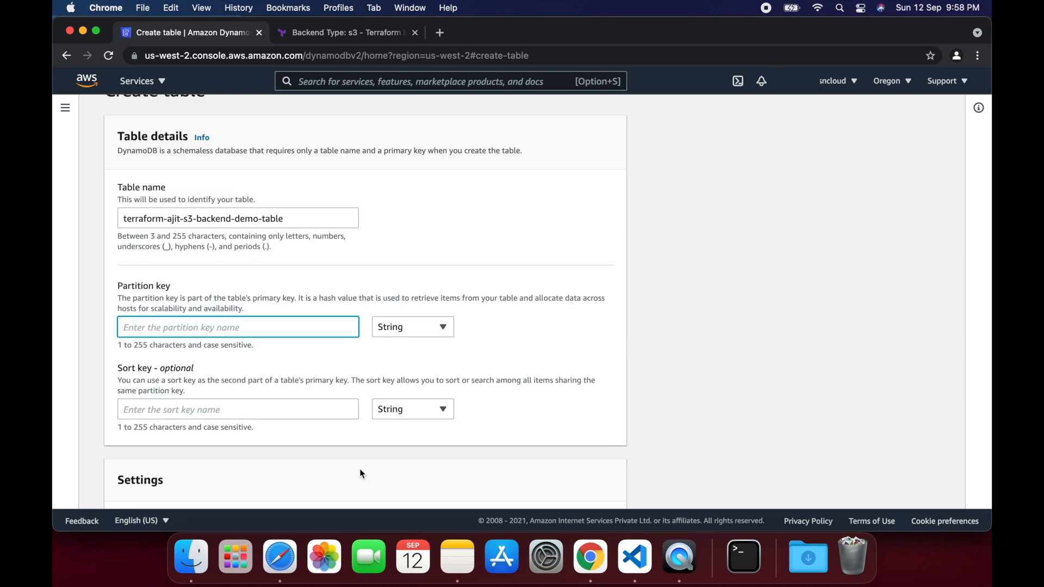
type("LockID")
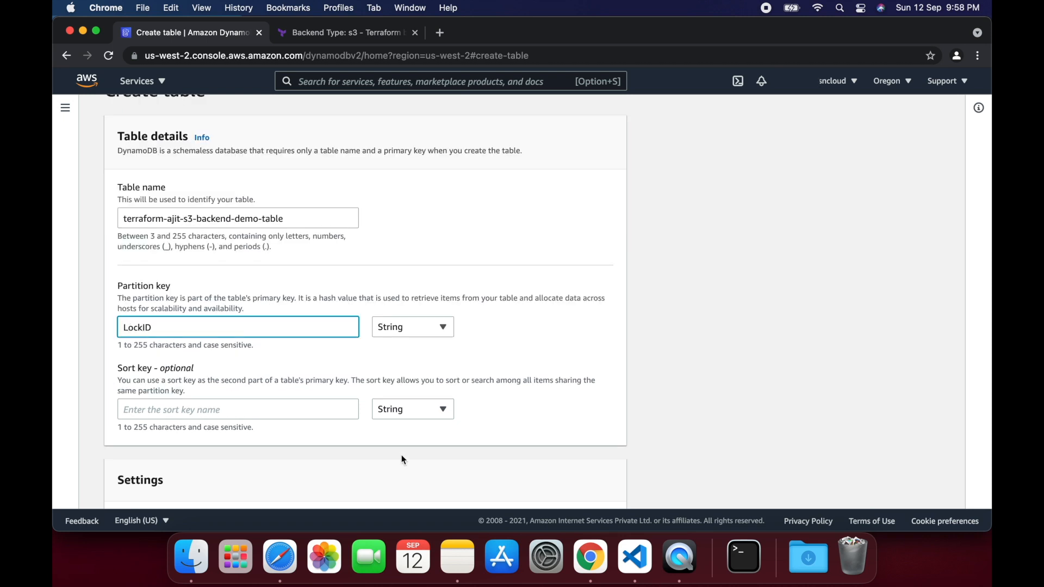
left_click(412, 326)
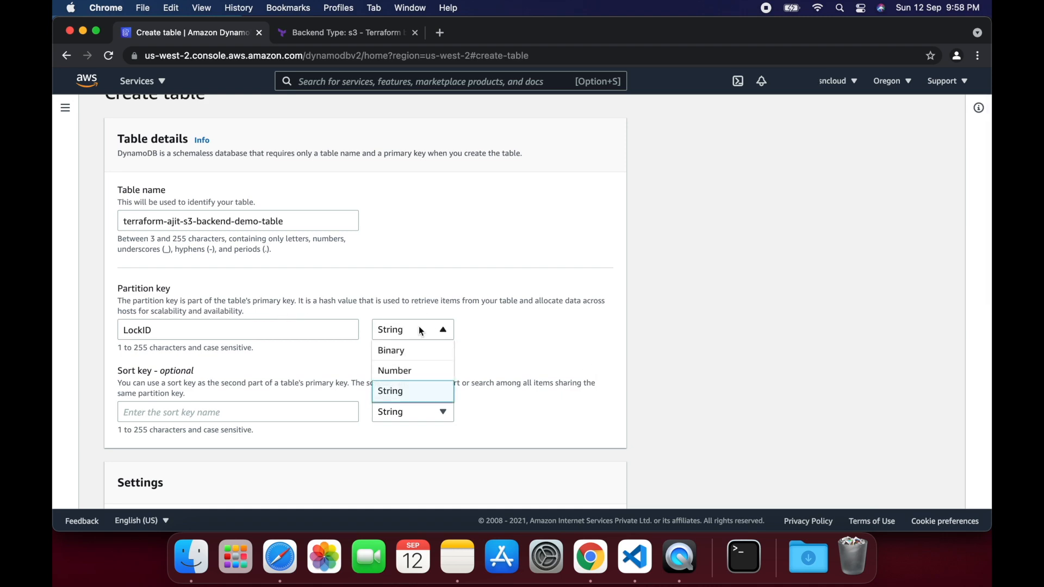
scroll("down", 3)
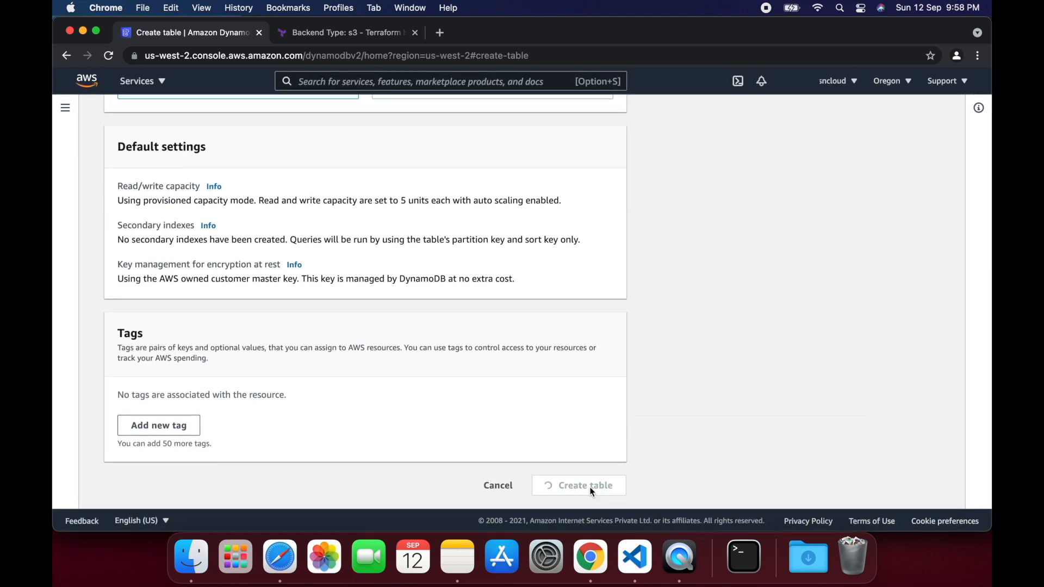
left_click(632, 555)
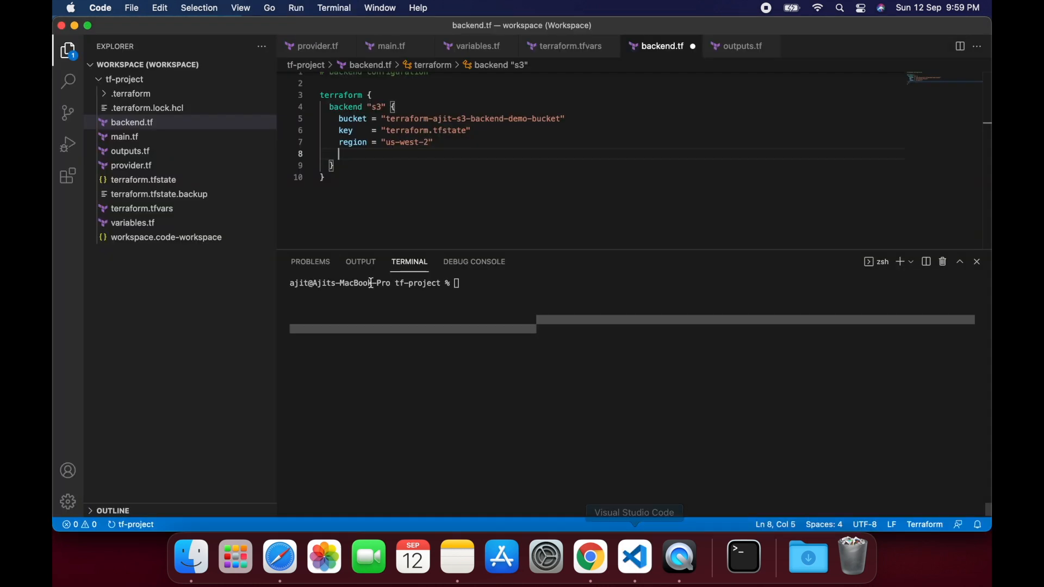
Step: Set dynamodb_table = "terraform-ajit-s3-backend-demo-table" in backend.tf's S3 backend block and save
type("dy")
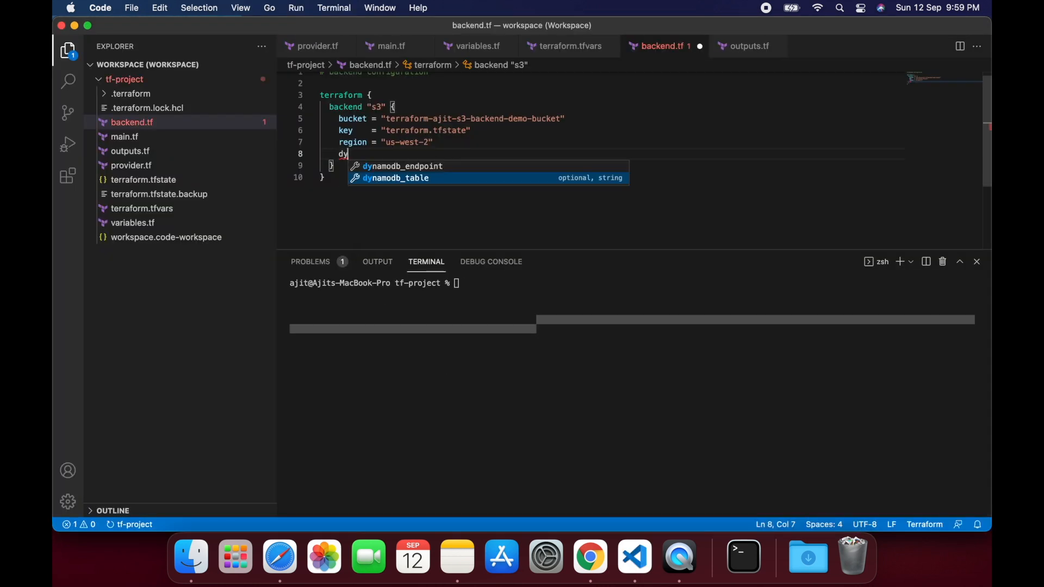
type("namodb_table = \"value")
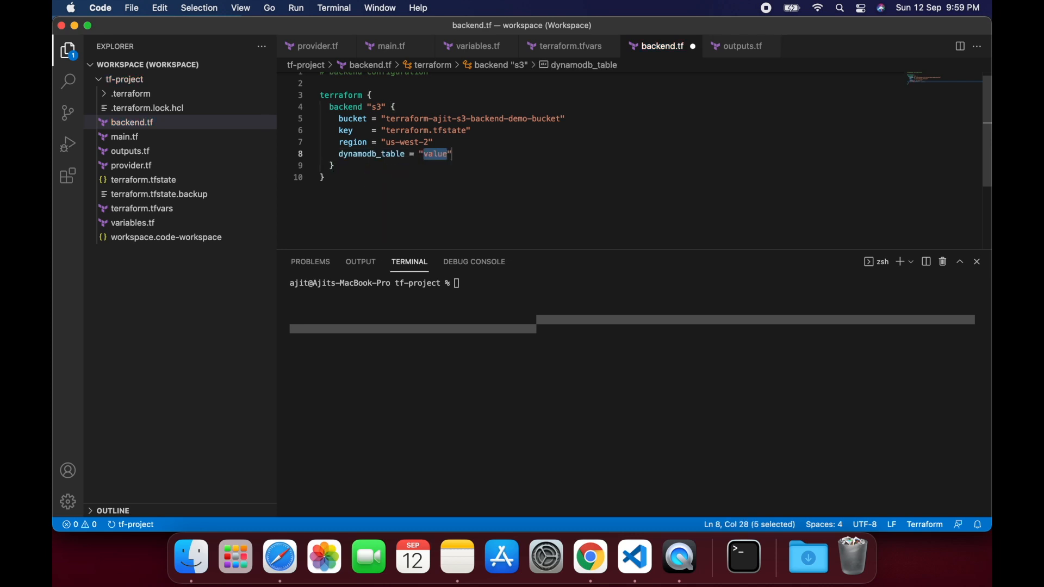
type("terraform-ajit-s3-backend-demo-table")
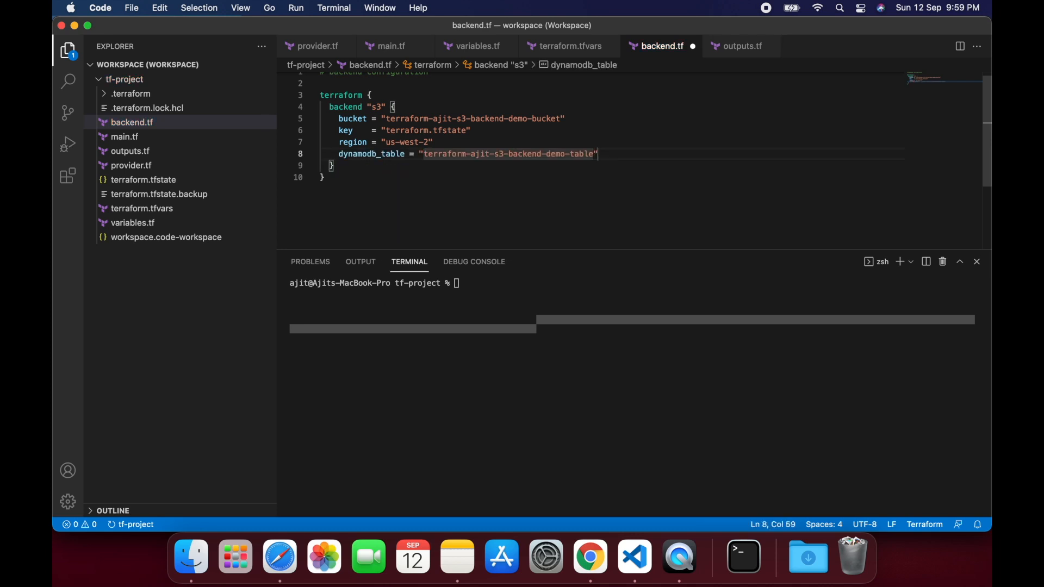
key("cmd+s")
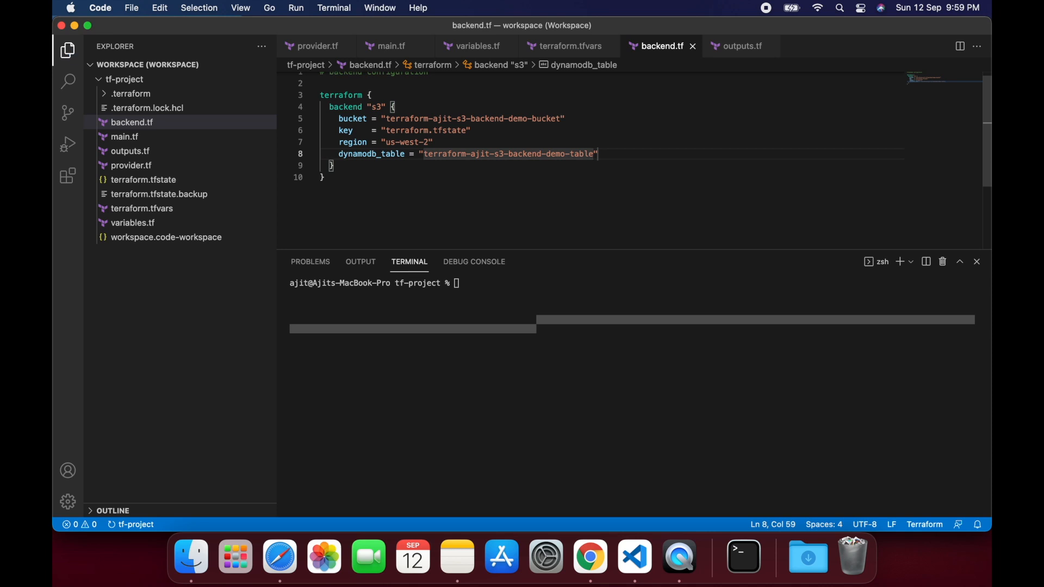
Step: Run terraform init for the updated backend, then terraform apply confirmed with yes
type("terraform init")
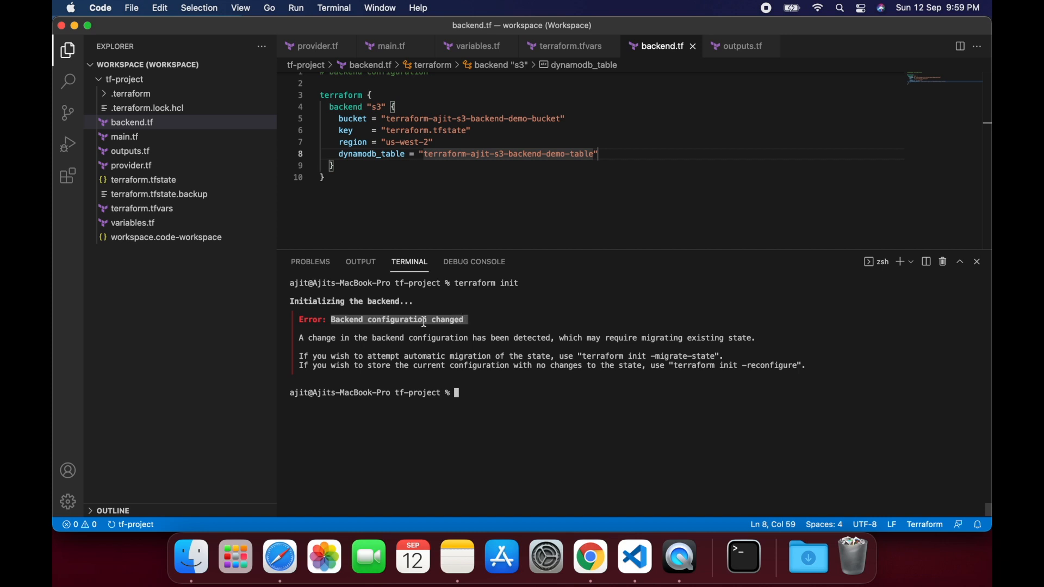
mouse_move(427, 355)
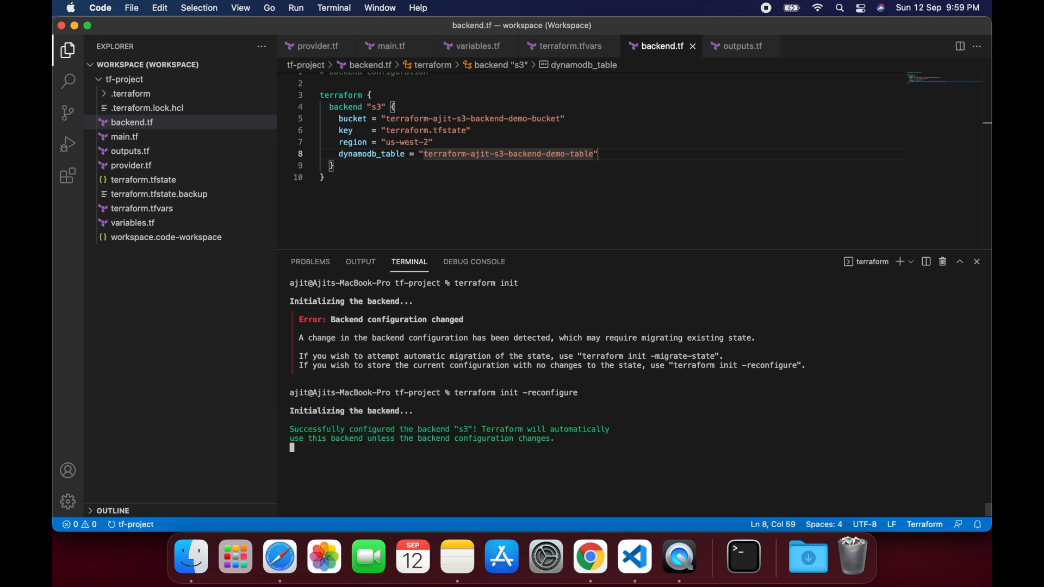
left_click(570, 45)
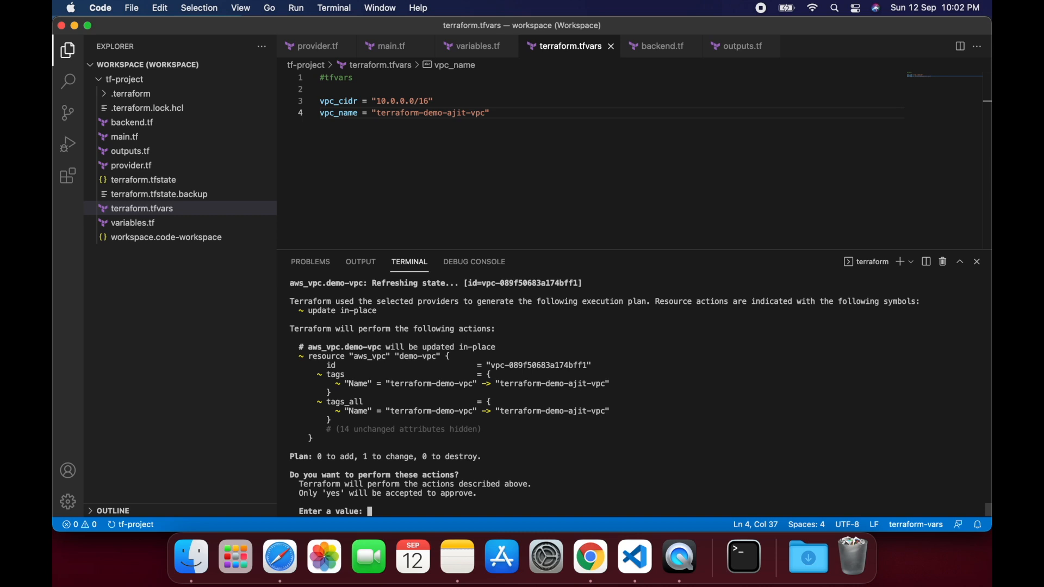
type("yes")
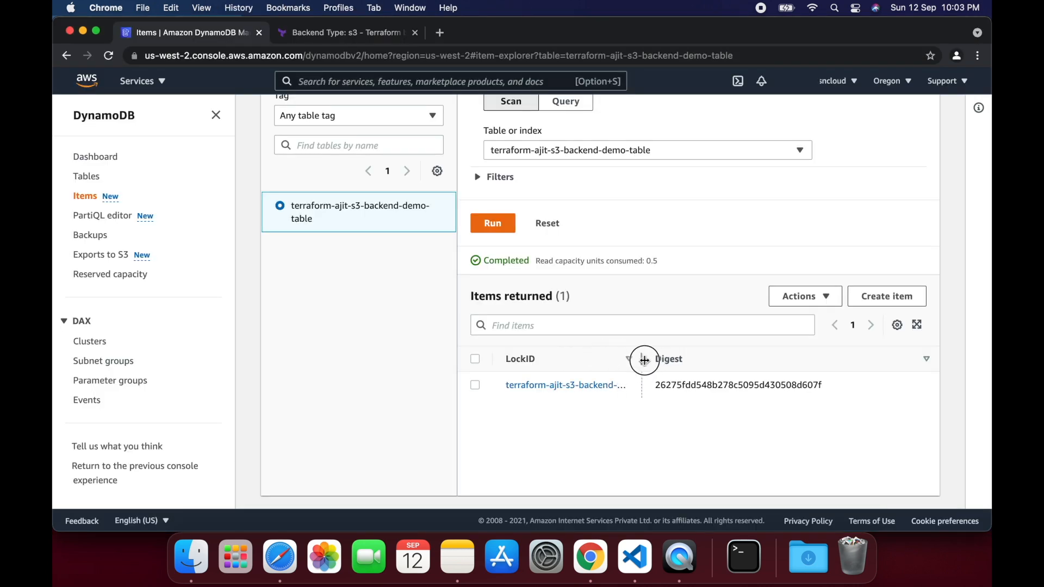
Step: Refresh the lock table's items and widen the LockID column to read the lock entries
left_click(564, 385)
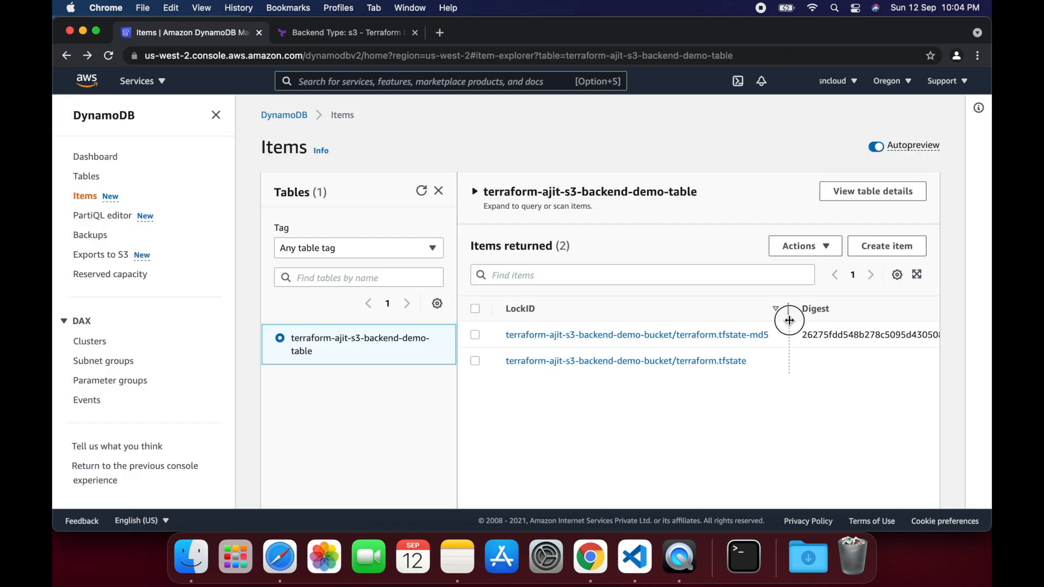
left_click(636, 334)
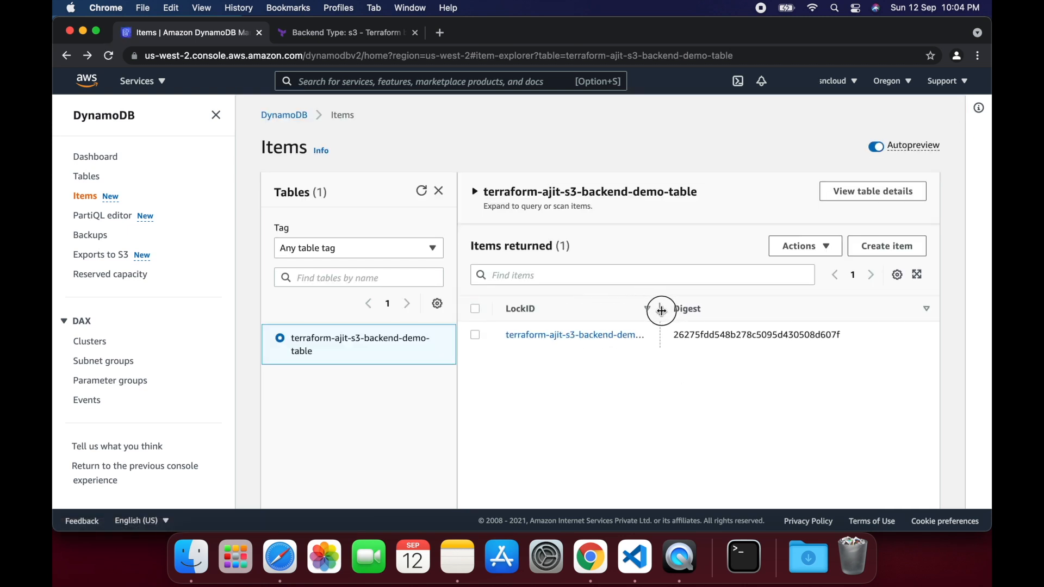
left_click_drag(661, 311, 793, 320)
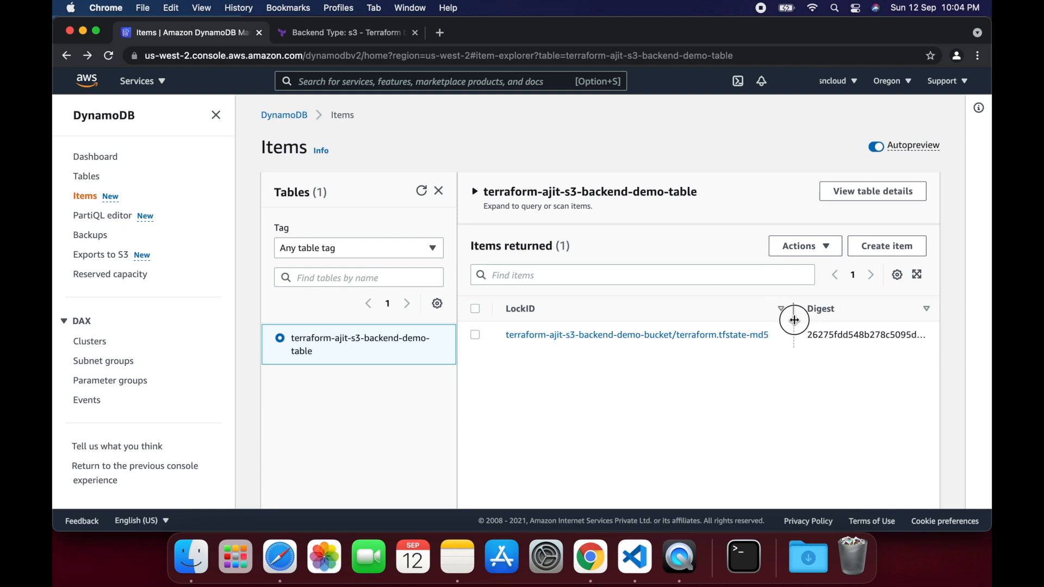